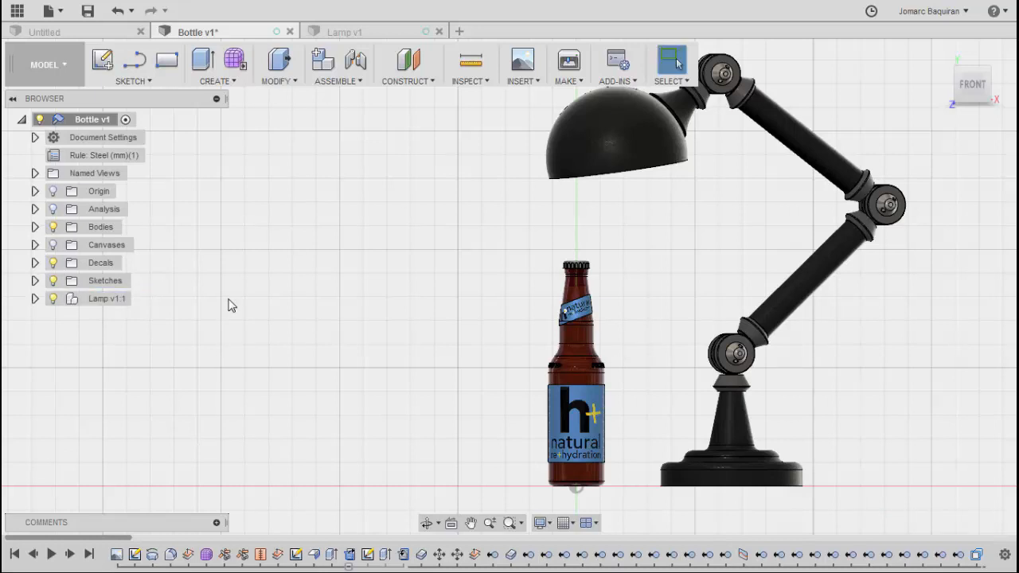
Step: Switch the Bottle design from the Model workspace to the Render workspace
{"action": "left_click", "coordinate": [45, 64]}
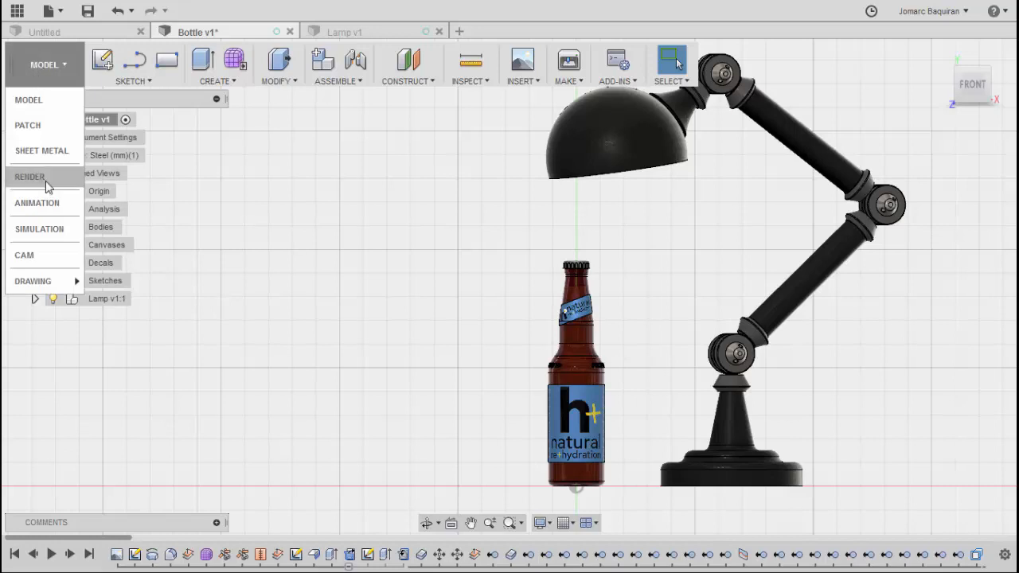
{"action": "left_click", "coordinate": [29, 177]}
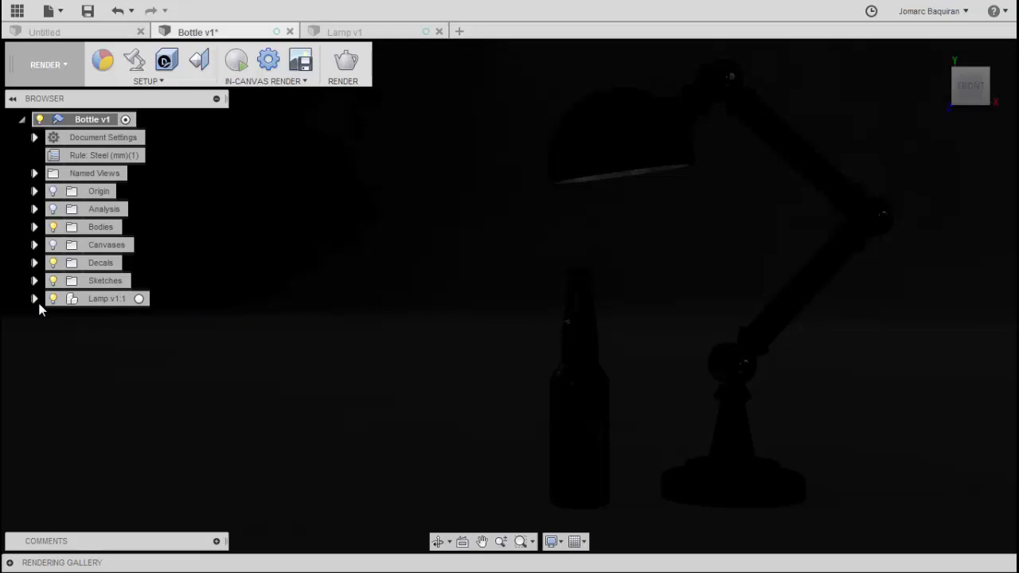
Step: Expand Lamp v1:1 in the browser and bring up the Appearance library
{"action": "left_click", "coordinate": [35, 299]}
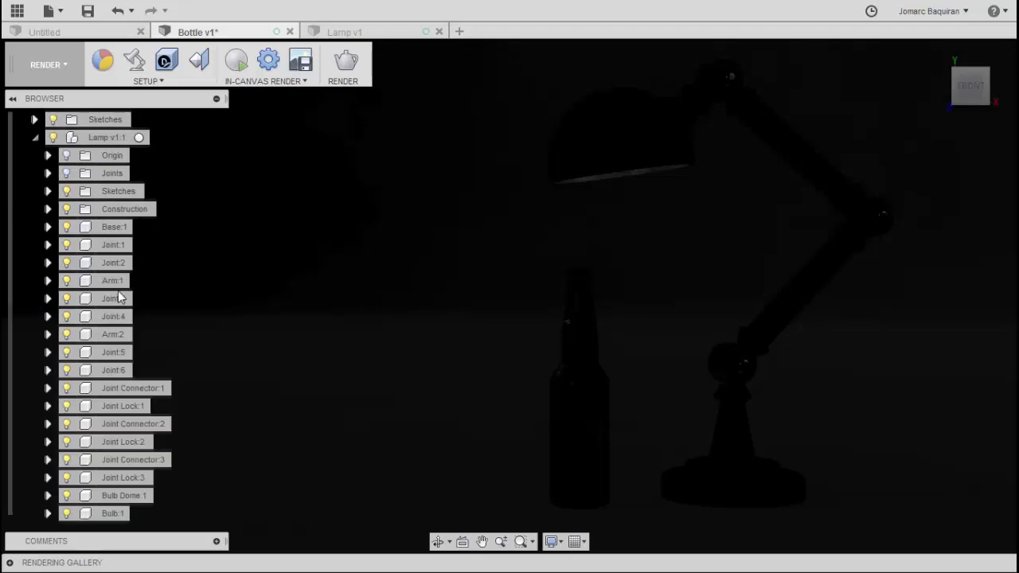
{"action": "mouse_move", "coordinate": [102, 526]}
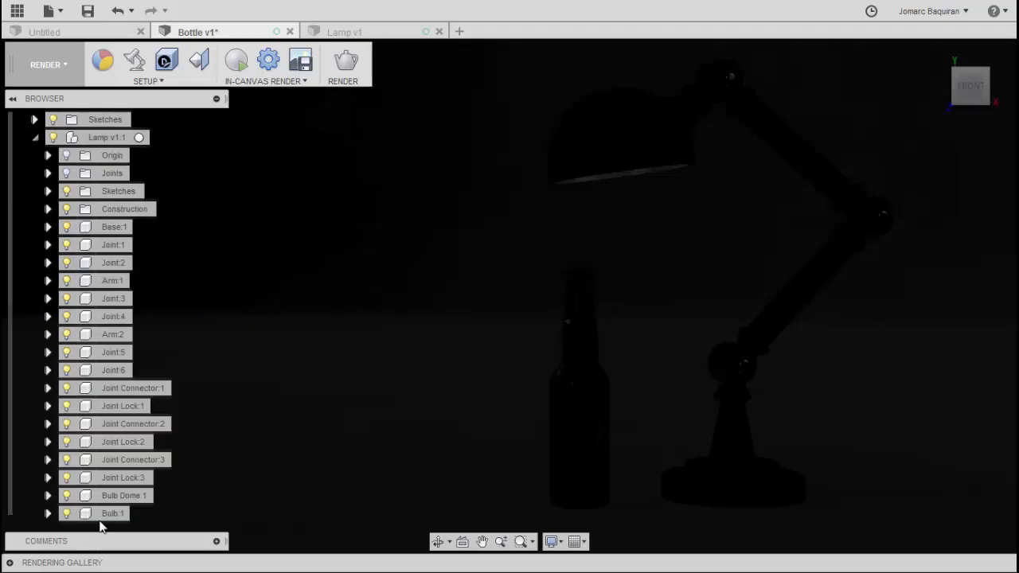
{"action": "mouse_move", "coordinate": [327, 349]}
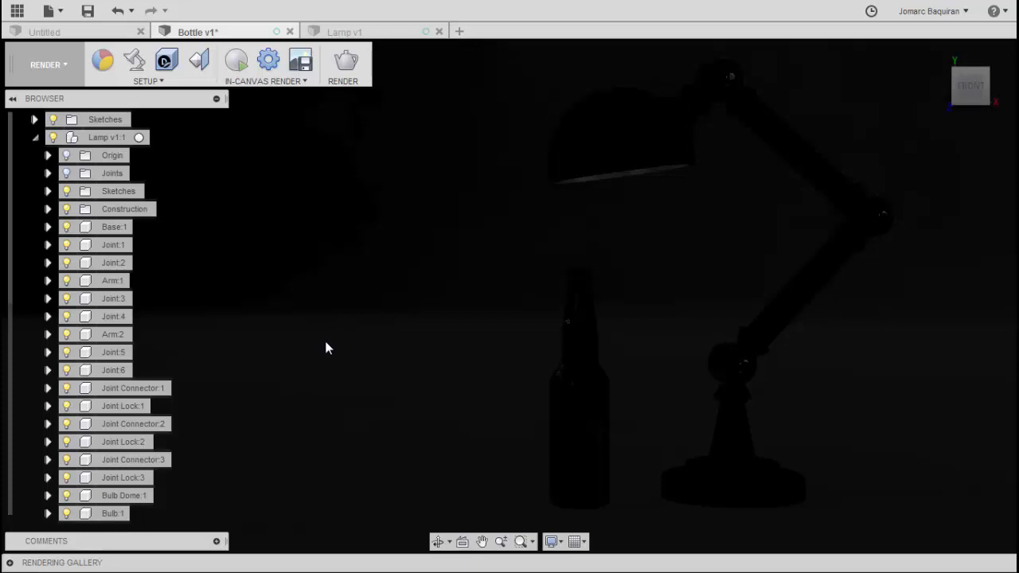
{"action": "left_click", "coordinate": [102, 61]}
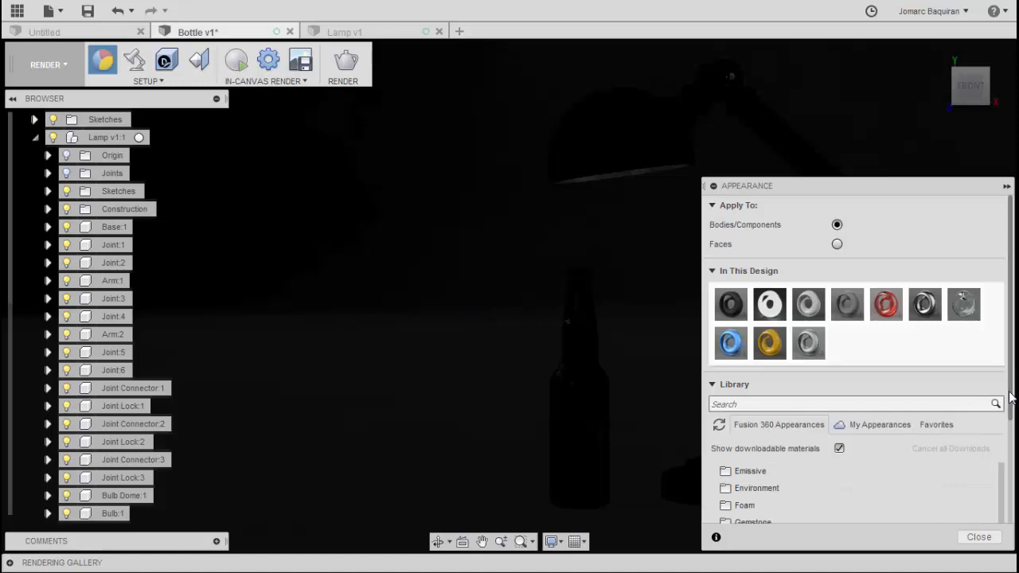
Step: Assign LED - SMD 3528 - 8lm (White) from Other > Emissive to Bulb 1, removing its existing appearances
{"action": "scroll", "scroll_direction": "down", "scroll_amount": 3}
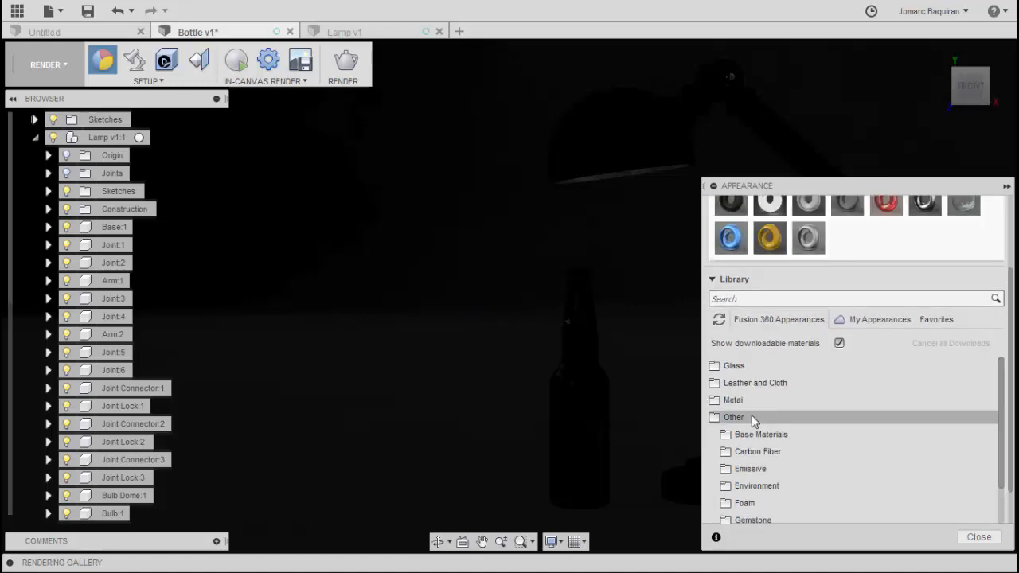
{"action": "left_click", "coordinate": [750, 468]}
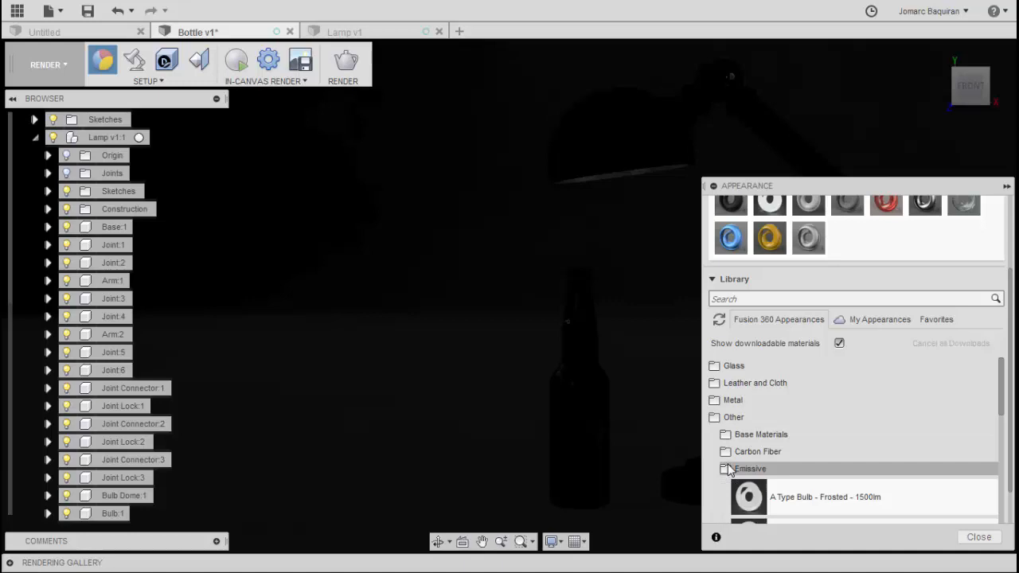
{"action": "left_click", "coordinate": [748, 468]}
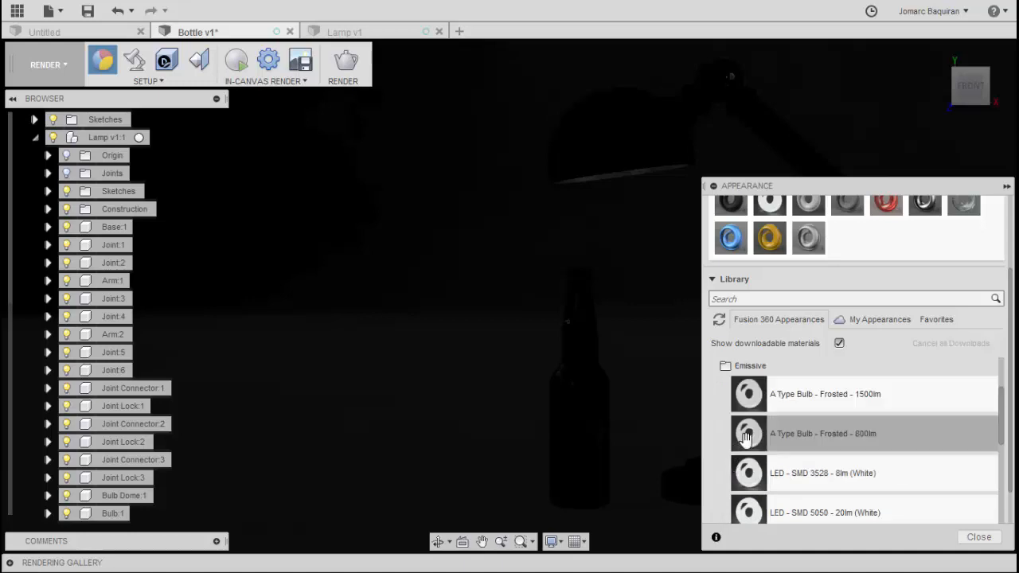
{"action": "mouse_move", "coordinate": [746, 472]}
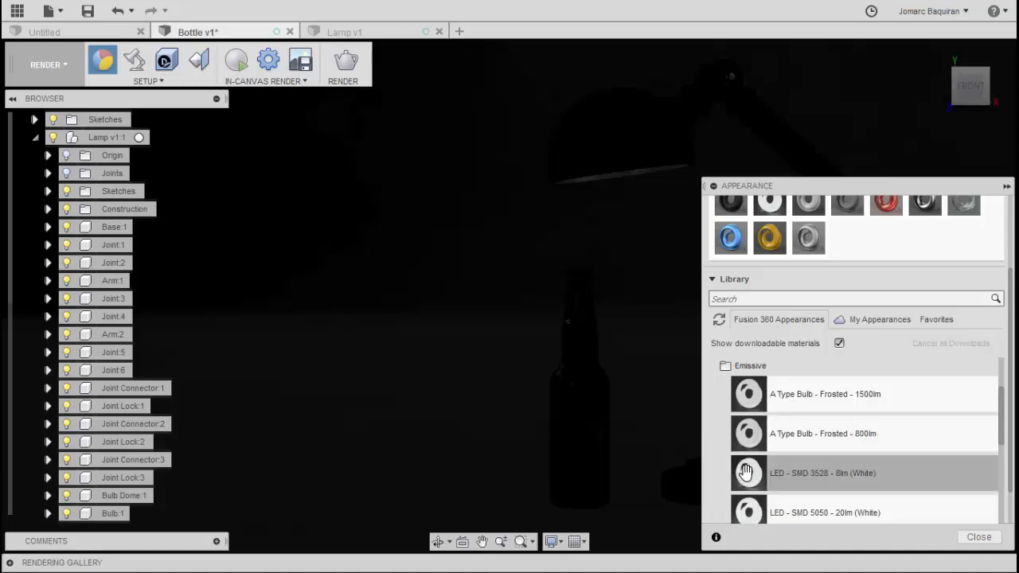
{"action": "mouse_move", "coordinate": [822, 487]}
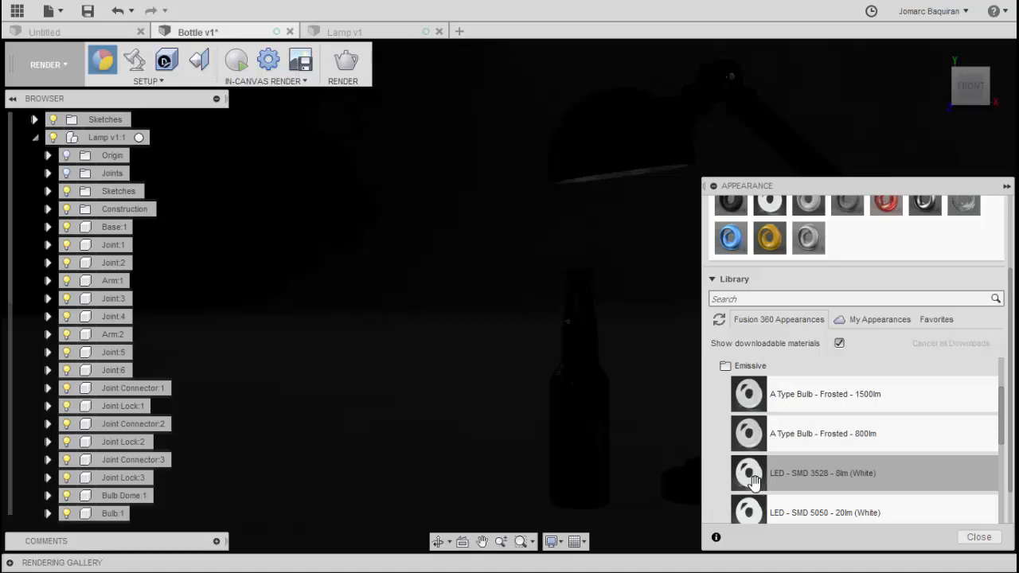
{"action": "left_click", "coordinate": [134, 459]}
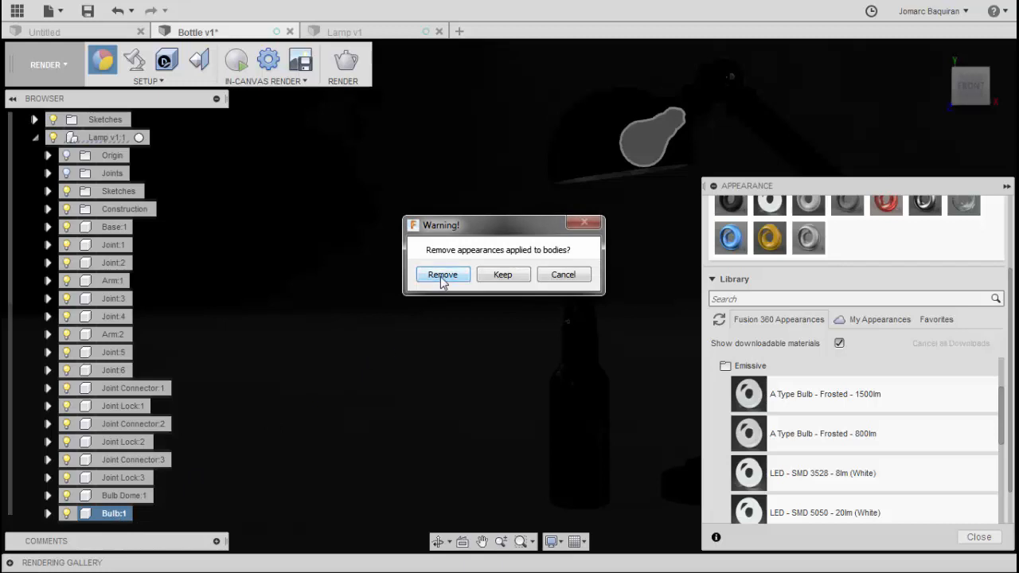
{"action": "left_click", "coordinate": [443, 273]}
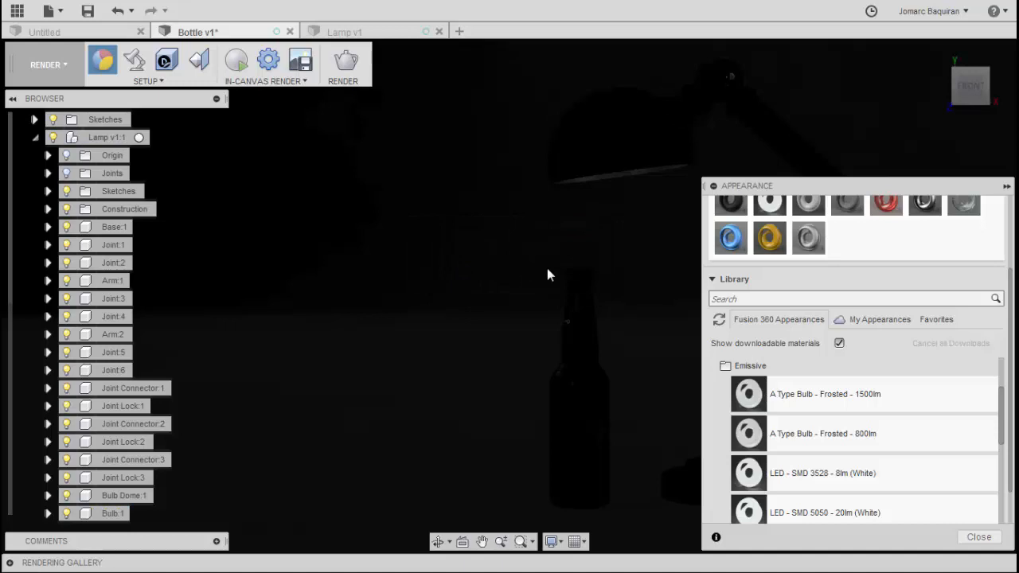
{"action": "mouse_move", "coordinate": [437, 276]}
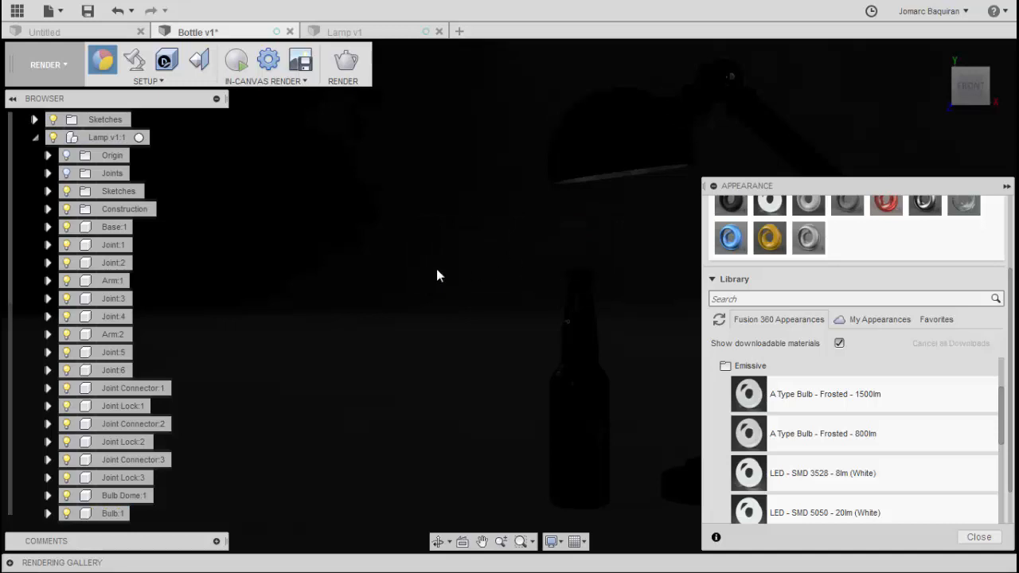
{"action": "mouse_move", "coordinate": [360, 279]}
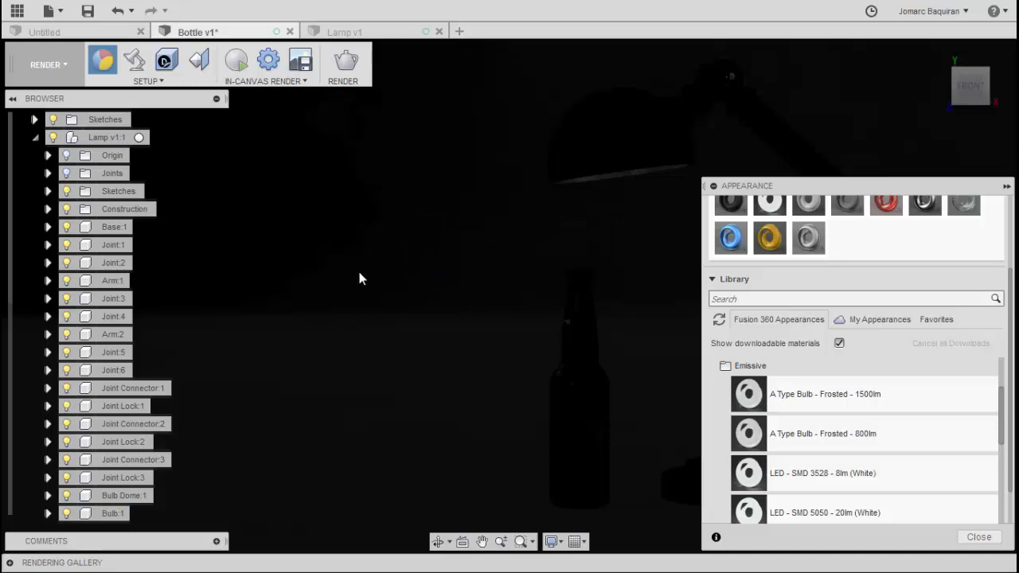
Step: Start the In-Canvas Render so the emissive bulb lights the bottle scene
{"action": "left_click", "coordinate": [235, 61]}
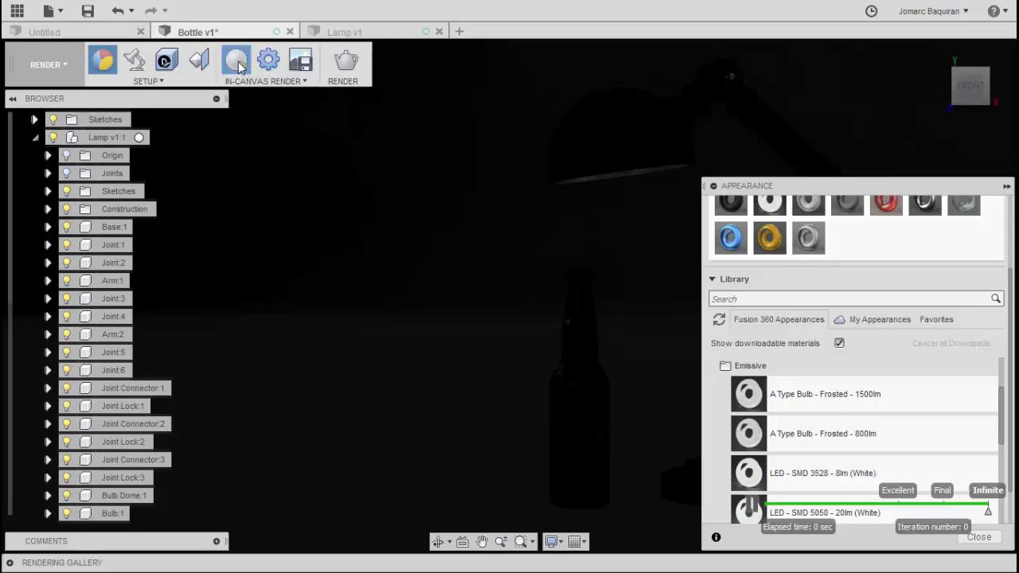
{"action": "left_click", "coordinate": [236, 60]}
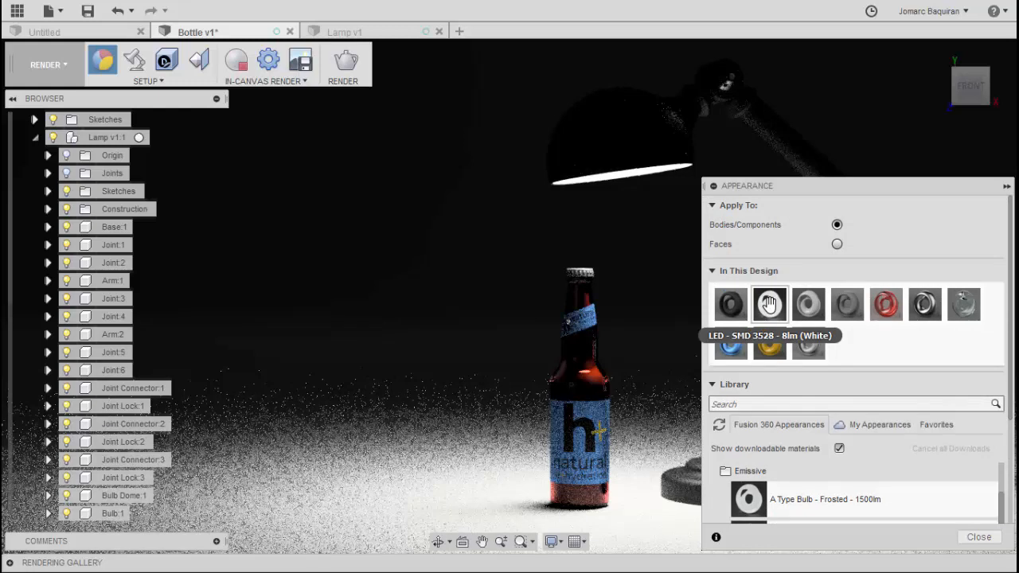
Step: Edit the LED bulb appearance and tint its colour a warm yellow
{"action": "right_click", "coordinate": [769, 305]}
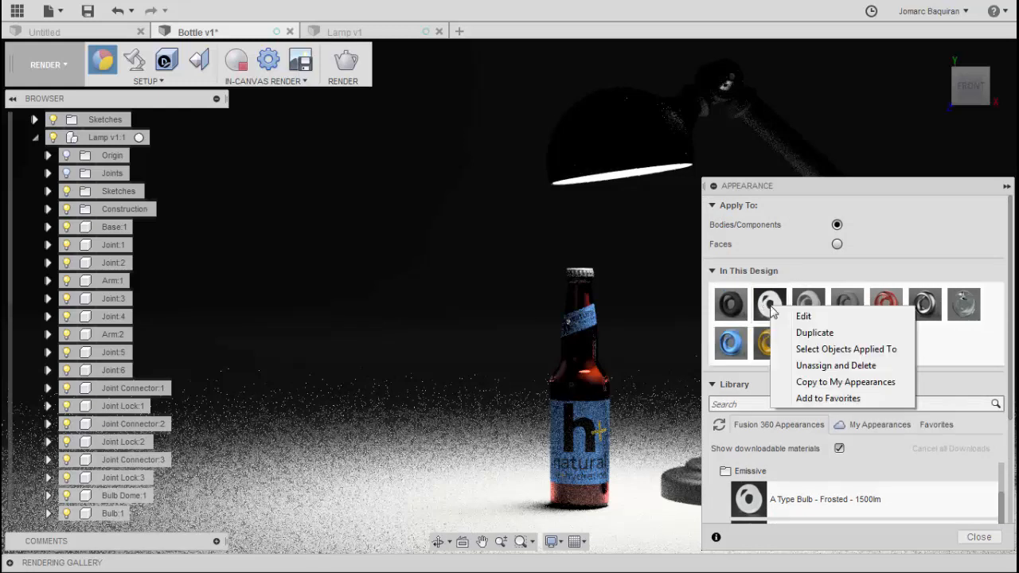
{"action": "left_click", "coordinate": [804, 316]}
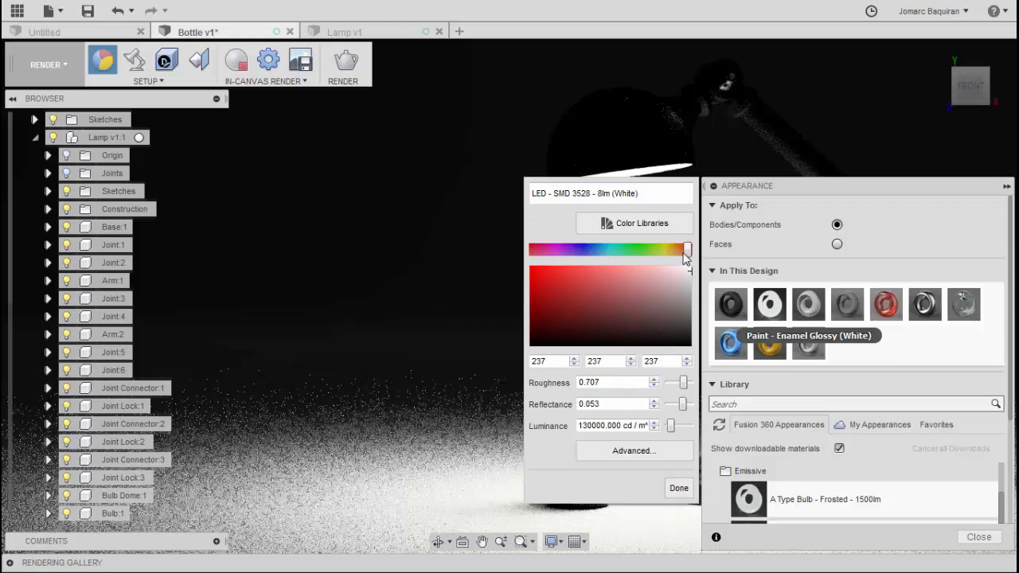
{"action": "left_click_drag", "start_coordinate": [686, 248], "coordinate": [670, 248]}
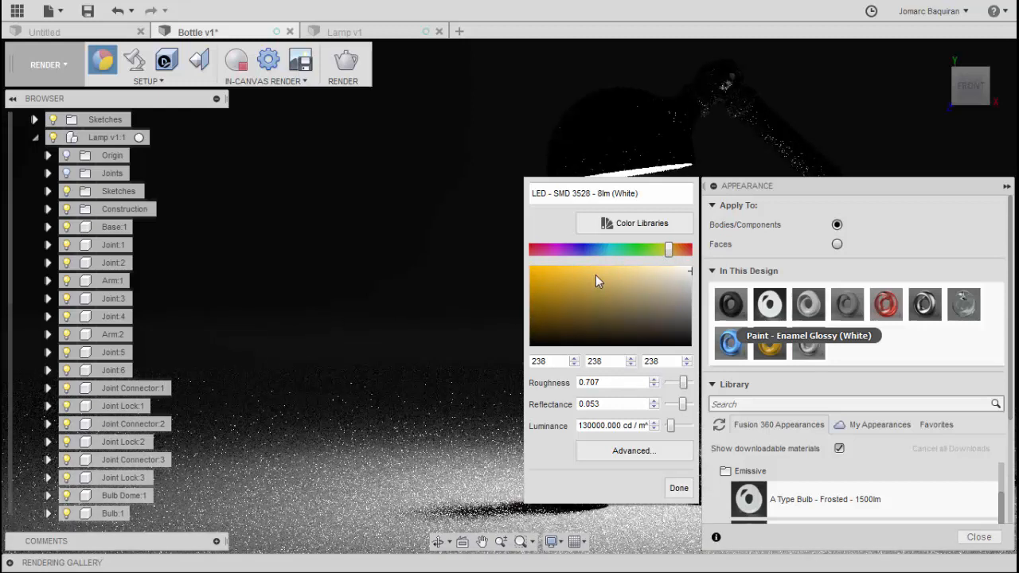
{"action": "left_click", "coordinate": [596, 276]}
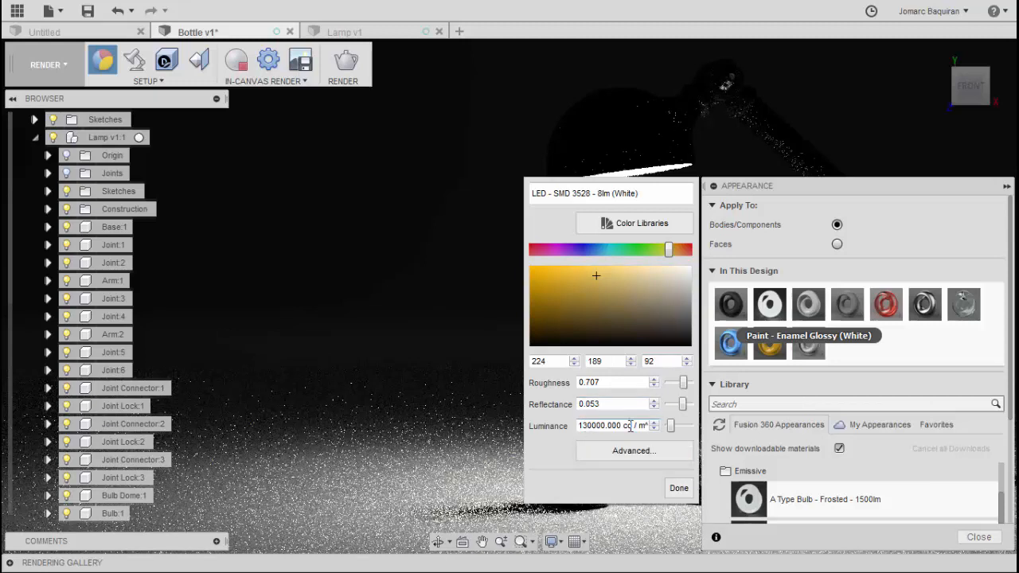
Step: Lower the bulb's luminance to 110000 cd/m², confirm the changes and close the appearance panel
{"action": "triple_click", "coordinate": [611, 426]}
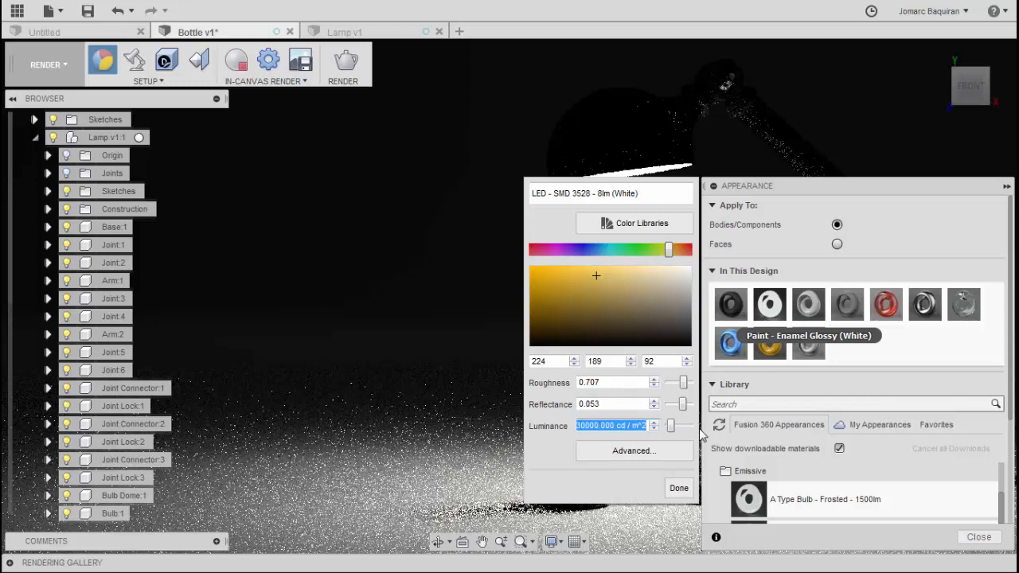
{"action": "type", "text": "11"}
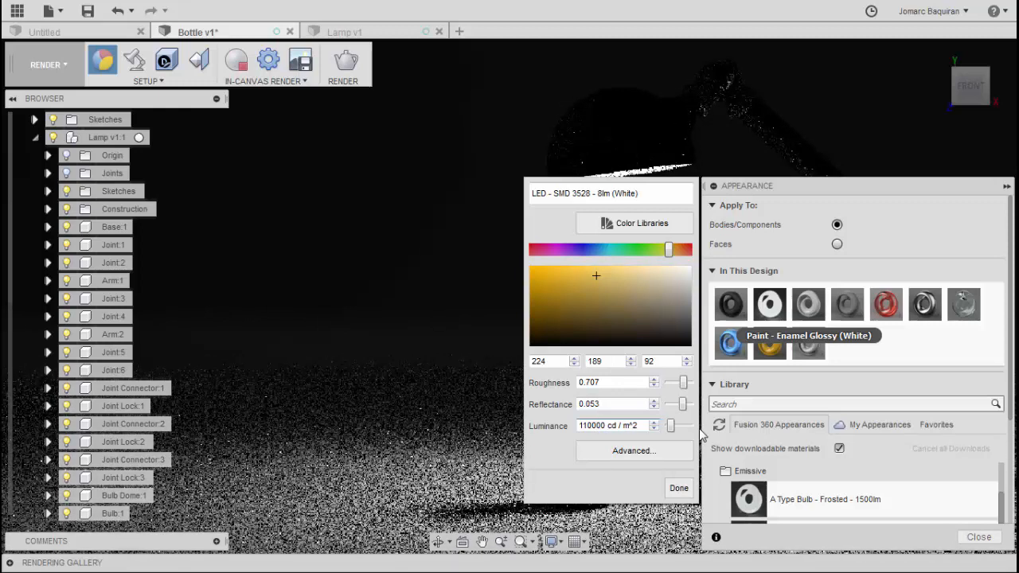
{"action": "left_click", "coordinate": [679, 487]}
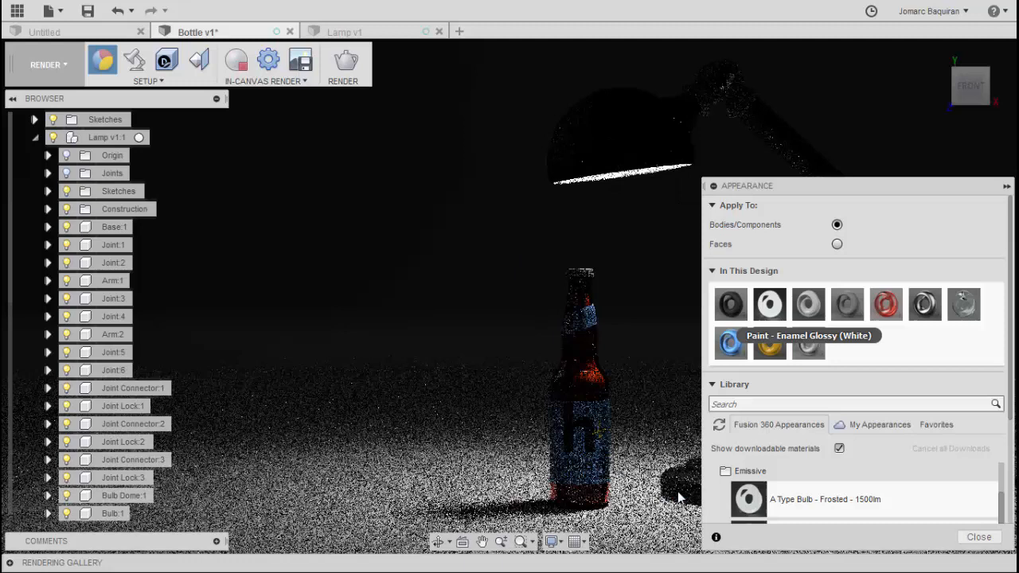
{"action": "left_click", "coordinate": [978, 537]}
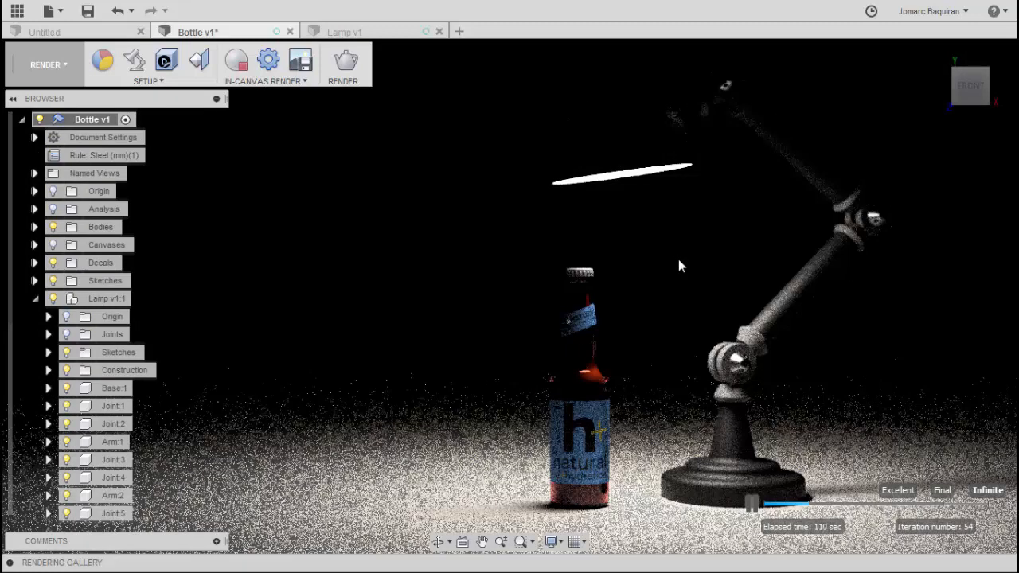
{"action": "mouse_move", "coordinate": [147, 96]}
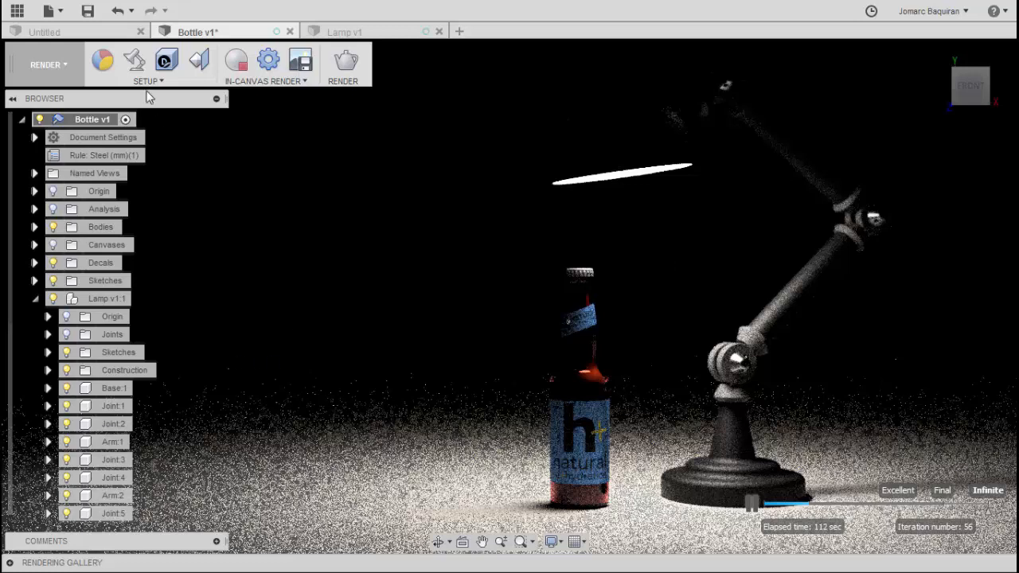
Step: Save the scene settings as defaults and rename the new named view to Lamp
{"action": "left_click", "coordinate": [134, 61]}
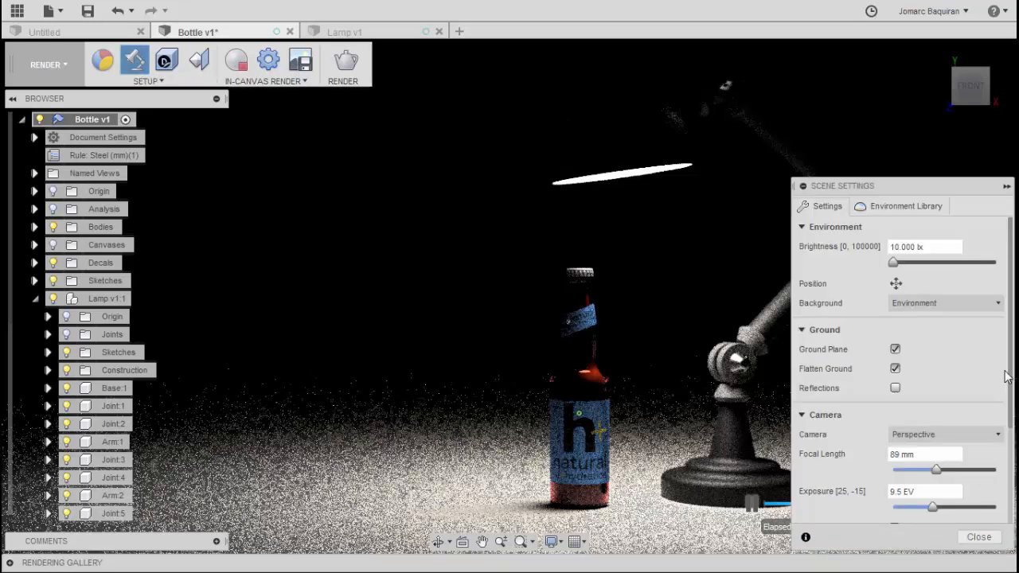
{"action": "scroll", "scroll_direction": "down", "scroll_amount": 3}
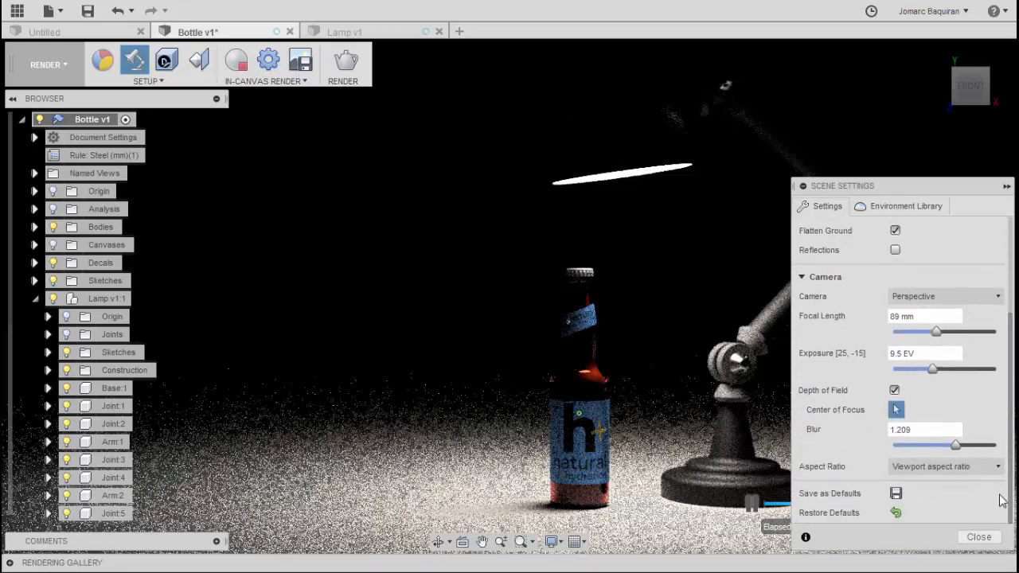
{"action": "left_click", "coordinate": [894, 494]}
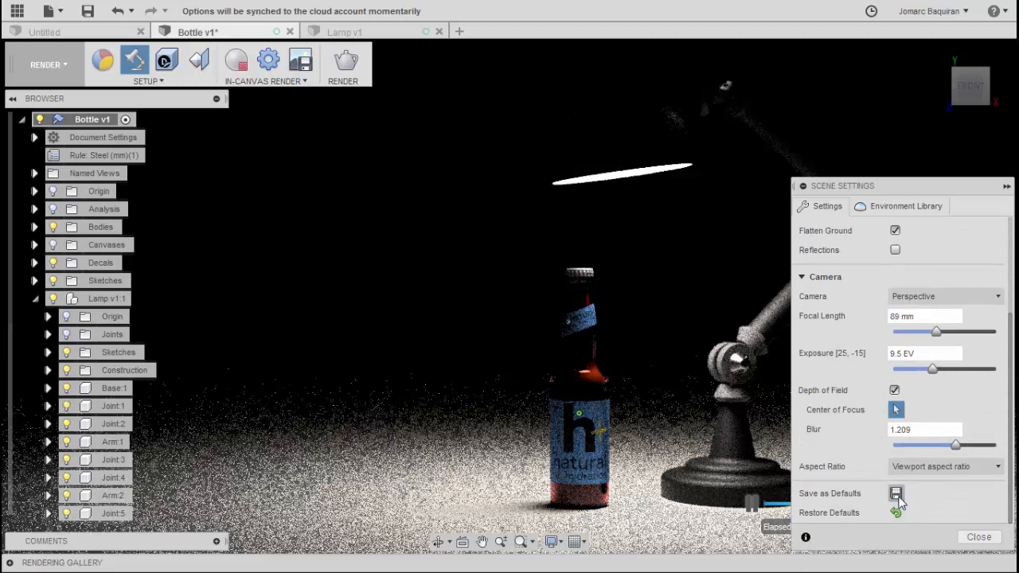
{"action": "left_click", "coordinate": [978, 536]}
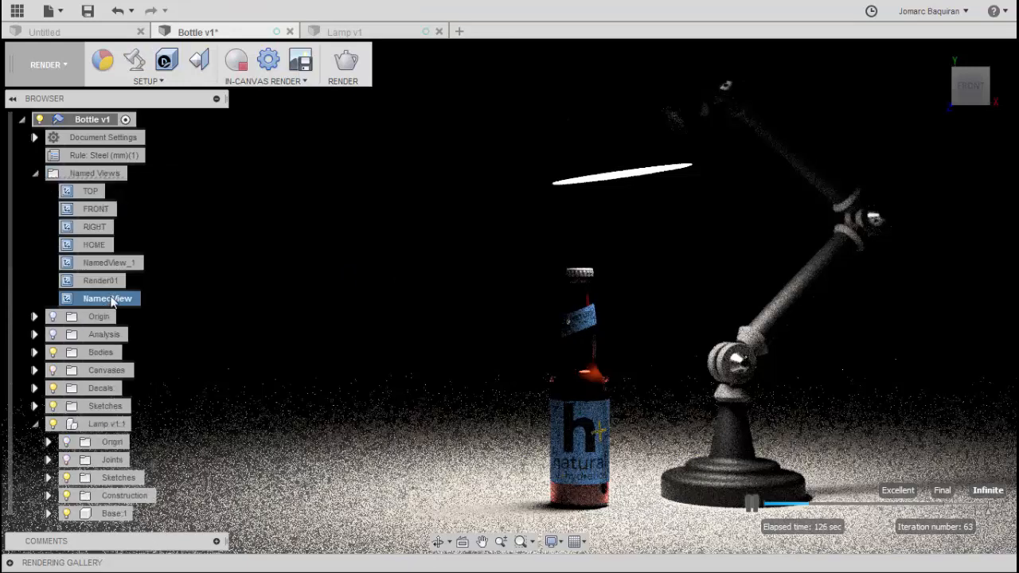
{"action": "type", "text": "Lsa"}
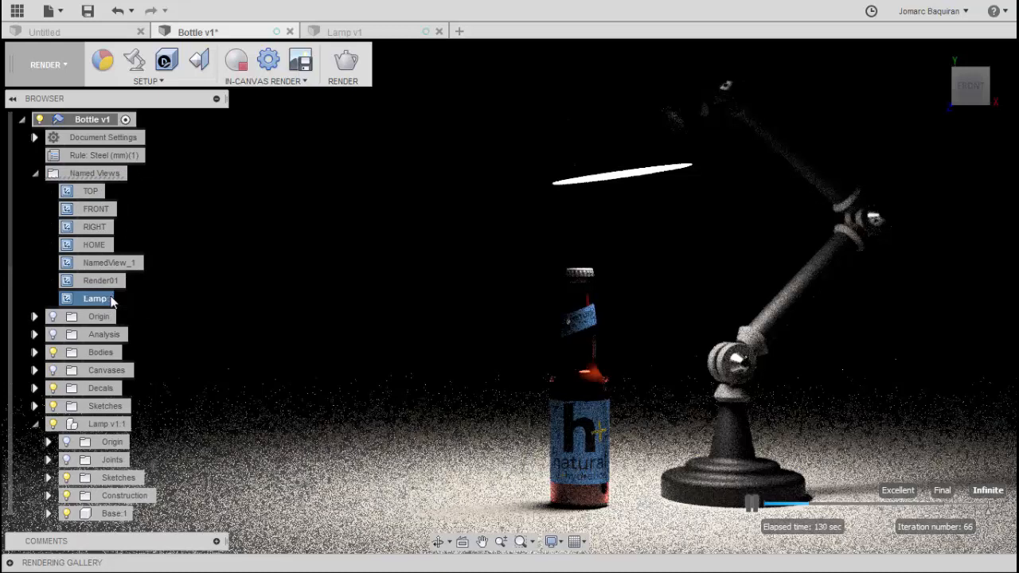
{"action": "mouse_move", "coordinate": [87, 9]}
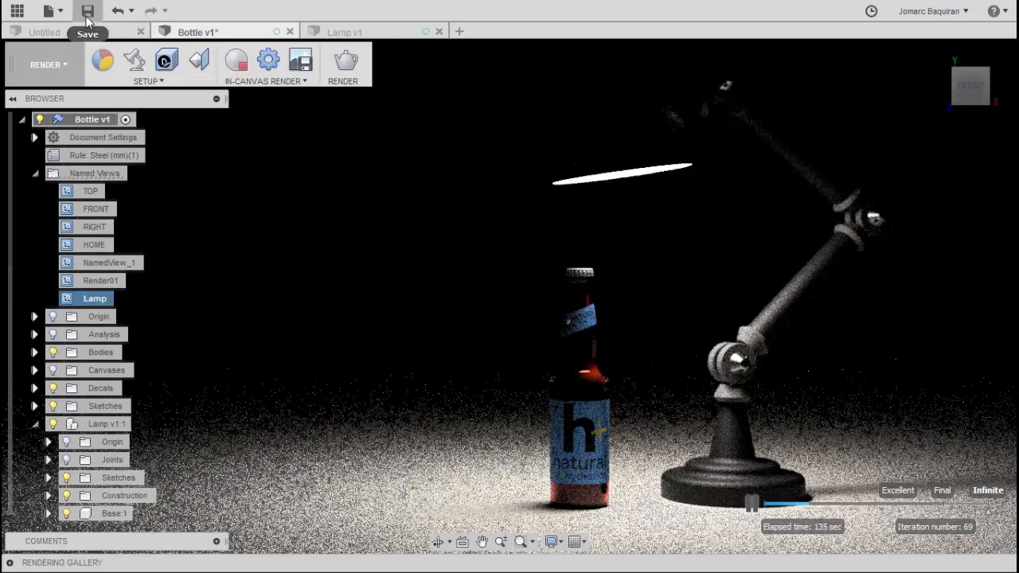
Step: Save the design as Bottle v2 with the default 'User Saved' description
{"action": "left_click", "coordinate": [86, 9]}
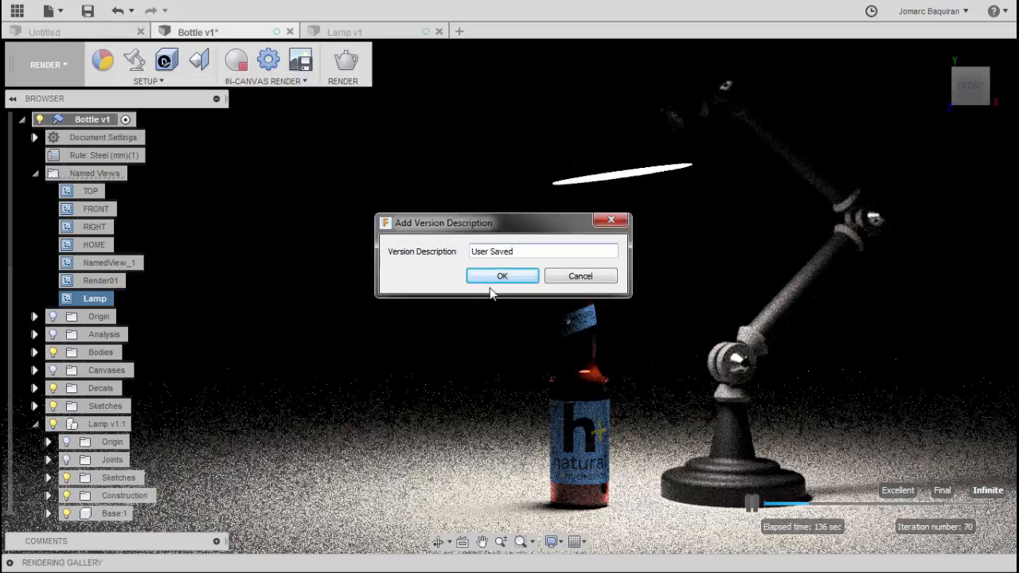
{"action": "left_click", "coordinate": [502, 275]}
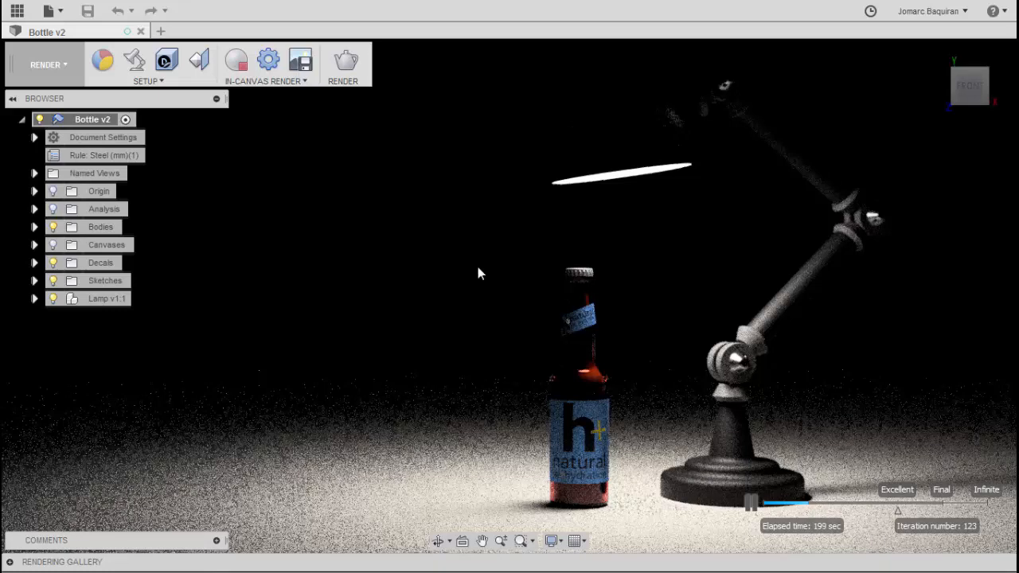
{"action": "mouse_move", "coordinate": [346, 62]}
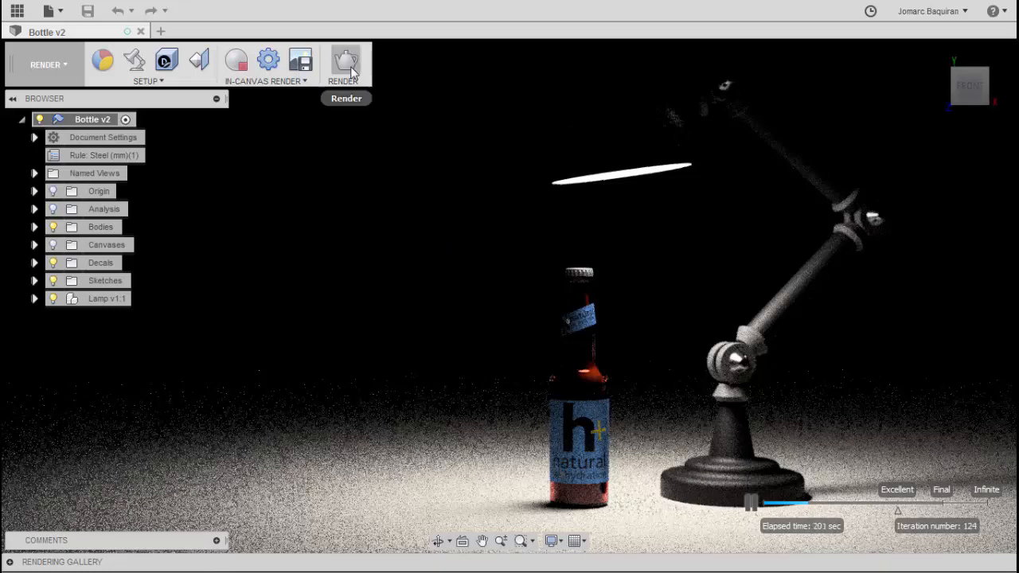
Step: Submit a cloud render at 720P 1280x720 video size with Final quality
{"action": "left_click", "coordinate": [346, 61]}
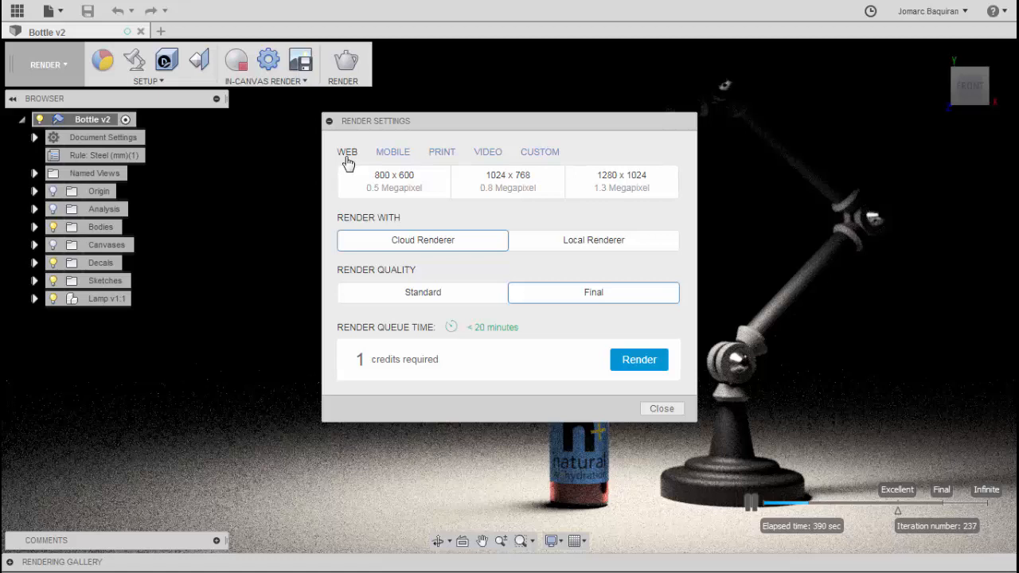
{"action": "left_click", "coordinate": [443, 153]}
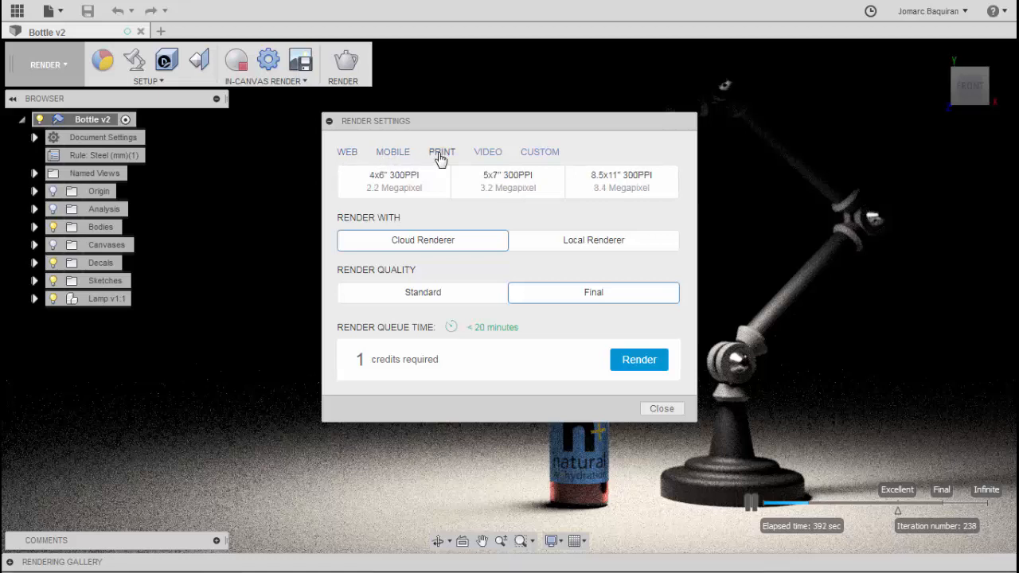
{"action": "left_click", "coordinate": [540, 151]}
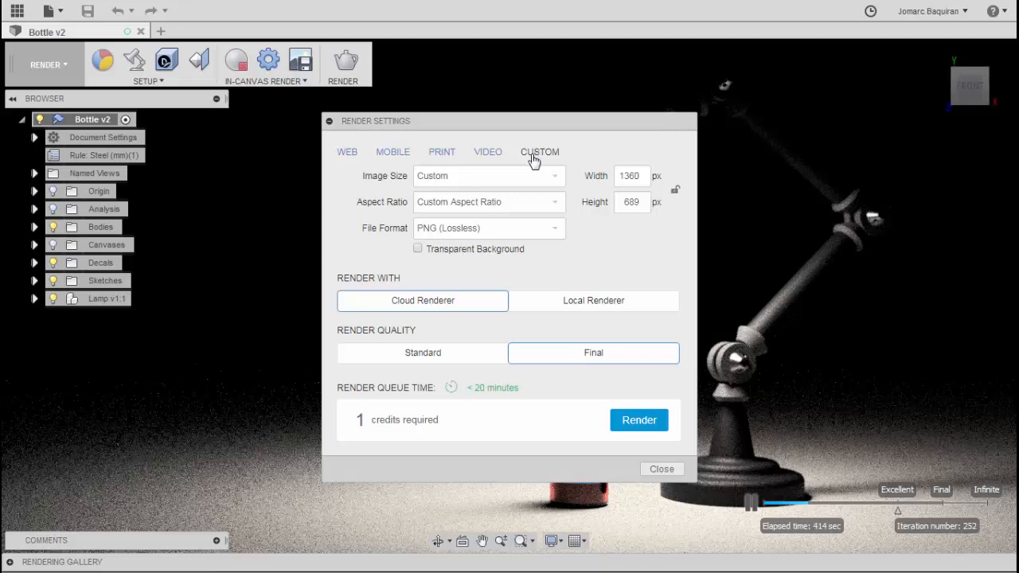
{"action": "mouse_move", "coordinate": [468, 185]}
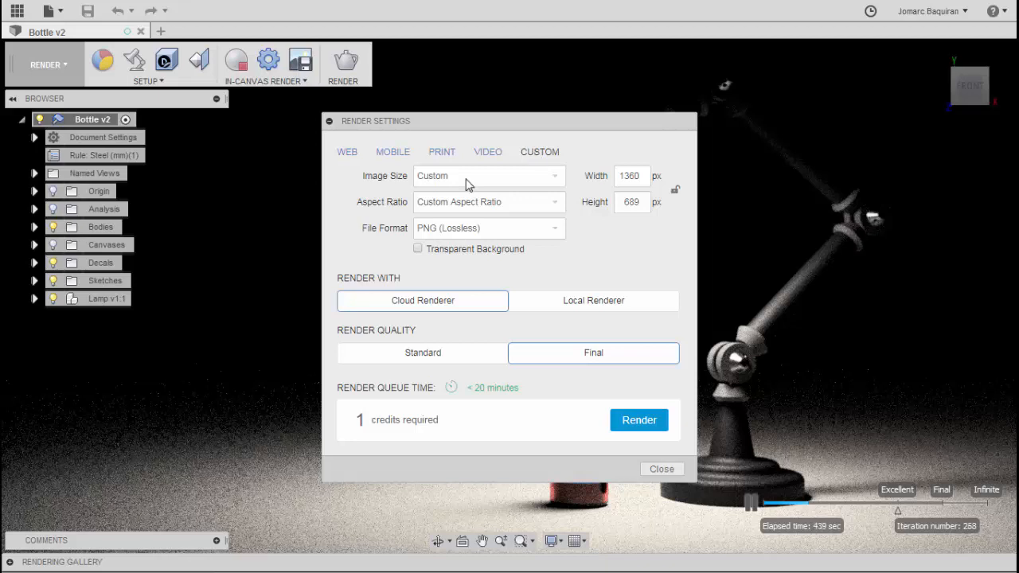
{"action": "left_click", "coordinate": [487, 151]}
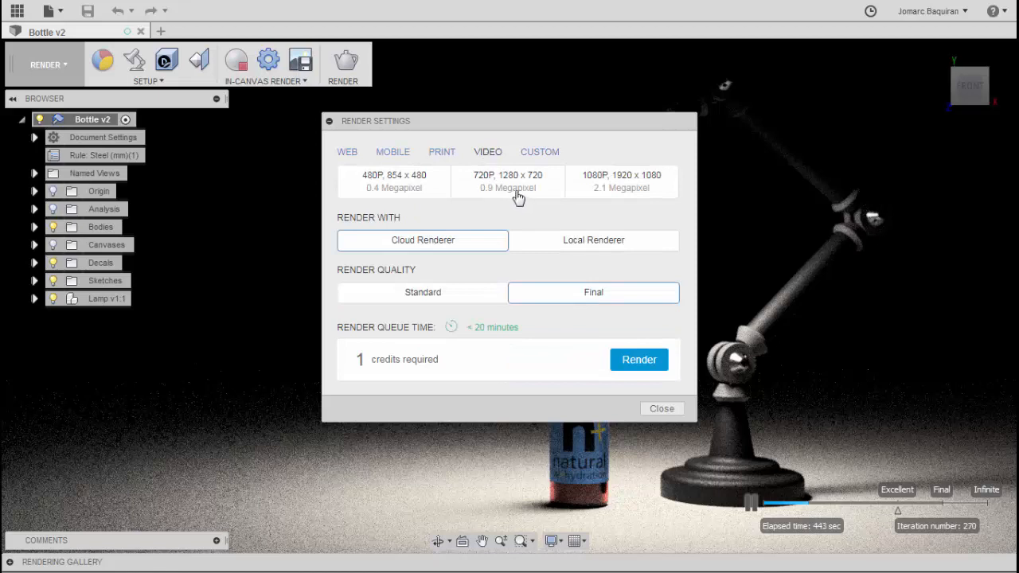
{"action": "mouse_move", "coordinate": [510, 189]}
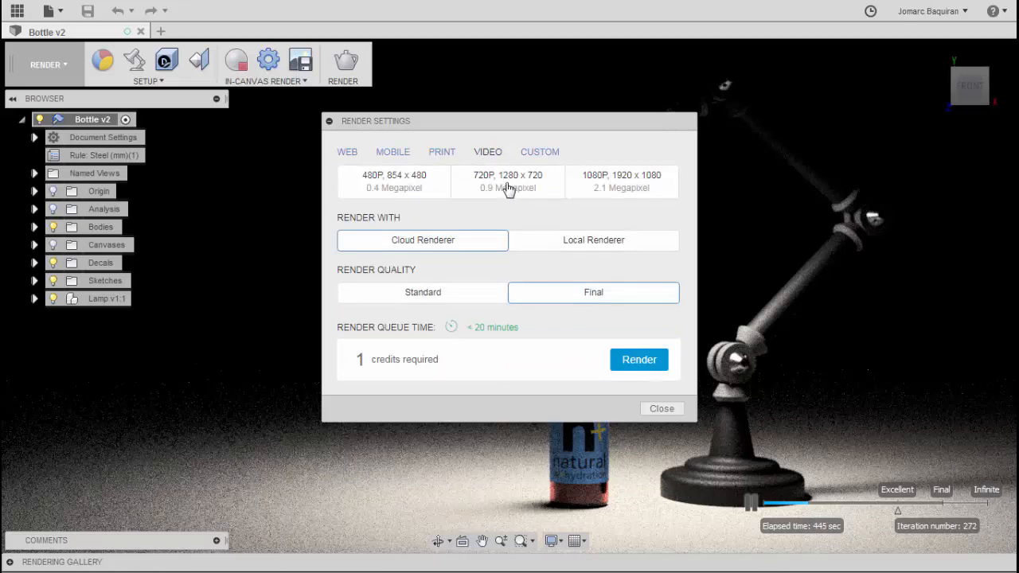
{"action": "left_click", "coordinate": [508, 181]}
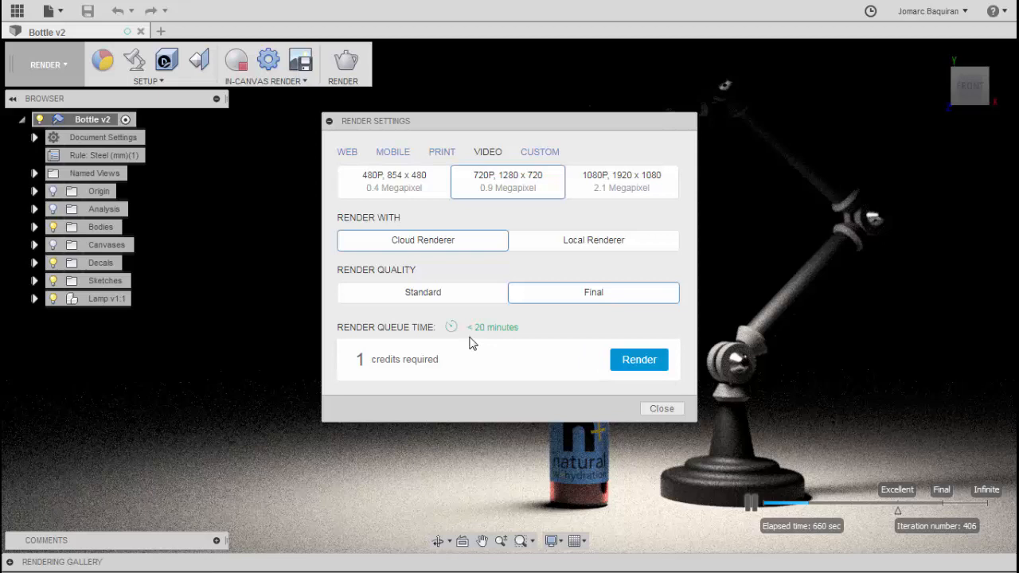
{"action": "mouse_move", "coordinate": [427, 366]}
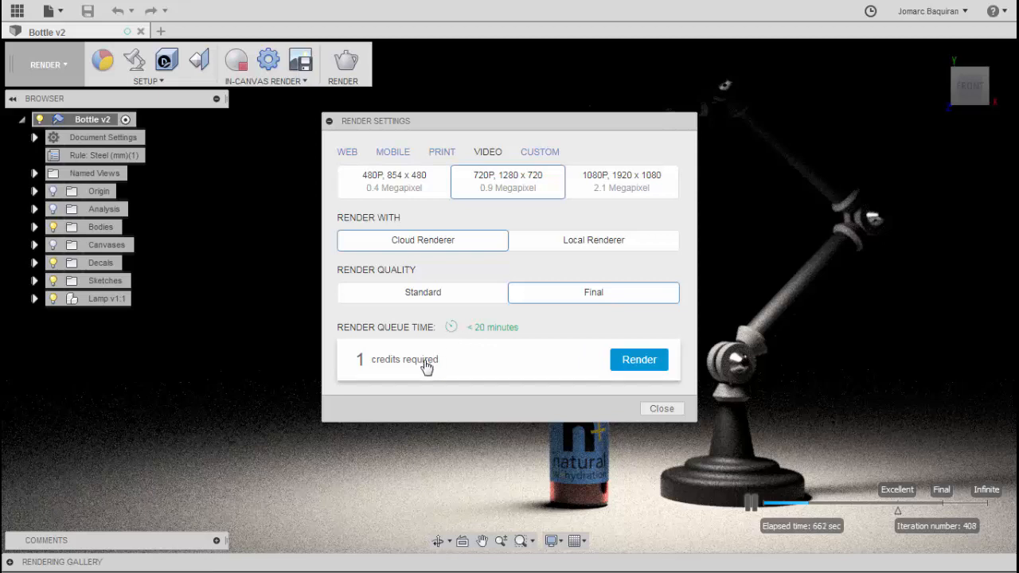
{"action": "mouse_move", "coordinate": [382, 379]}
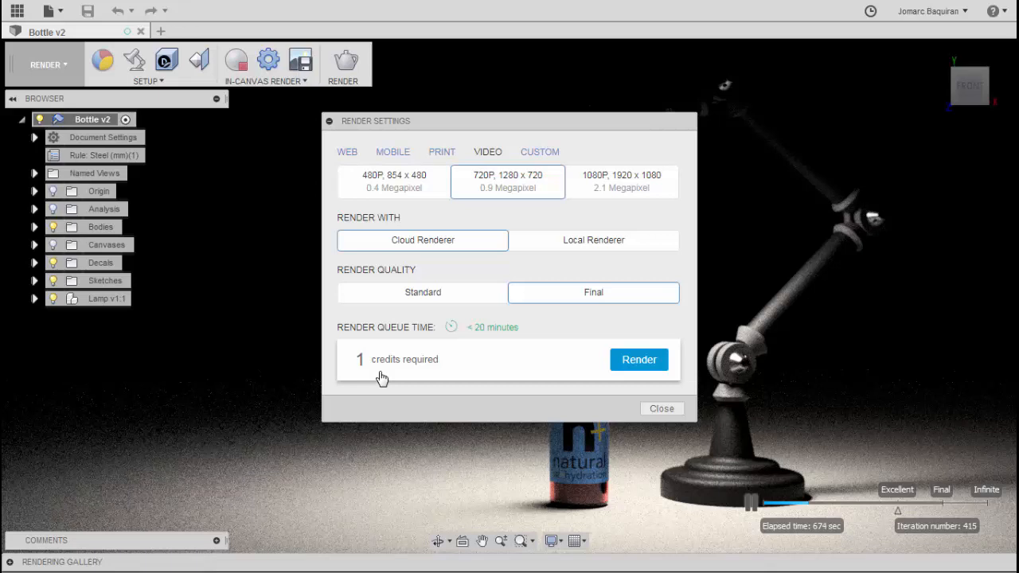
{"action": "mouse_move", "coordinate": [474, 370]}
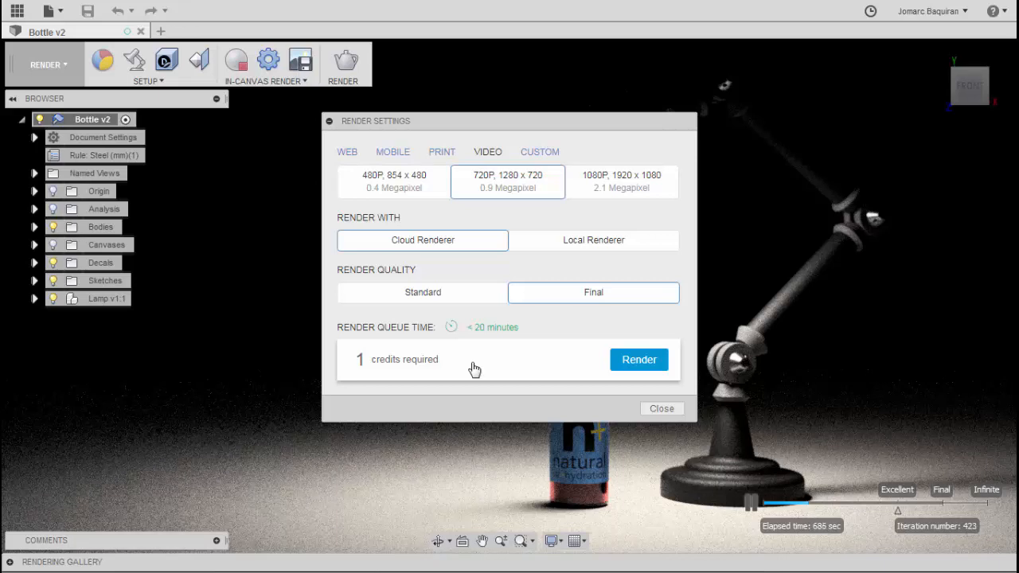
{"action": "left_click", "coordinate": [639, 360]}
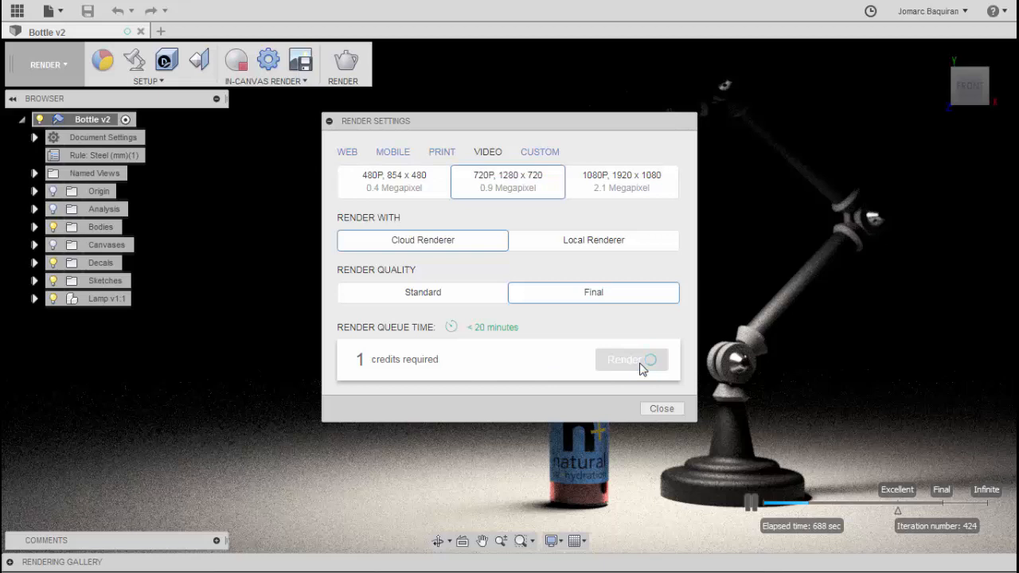
Step: Close Render Settings and view the finished 720p render full-size in the Rendering Gallery
{"action": "left_click", "coordinate": [624, 360]}
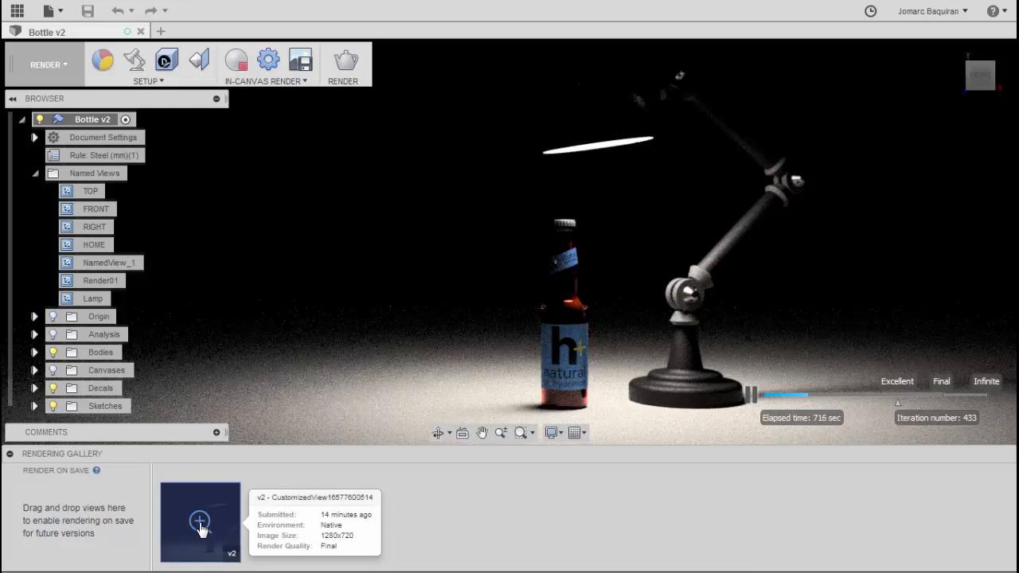
{"action": "left_click", "coordinate": [200, 522]}
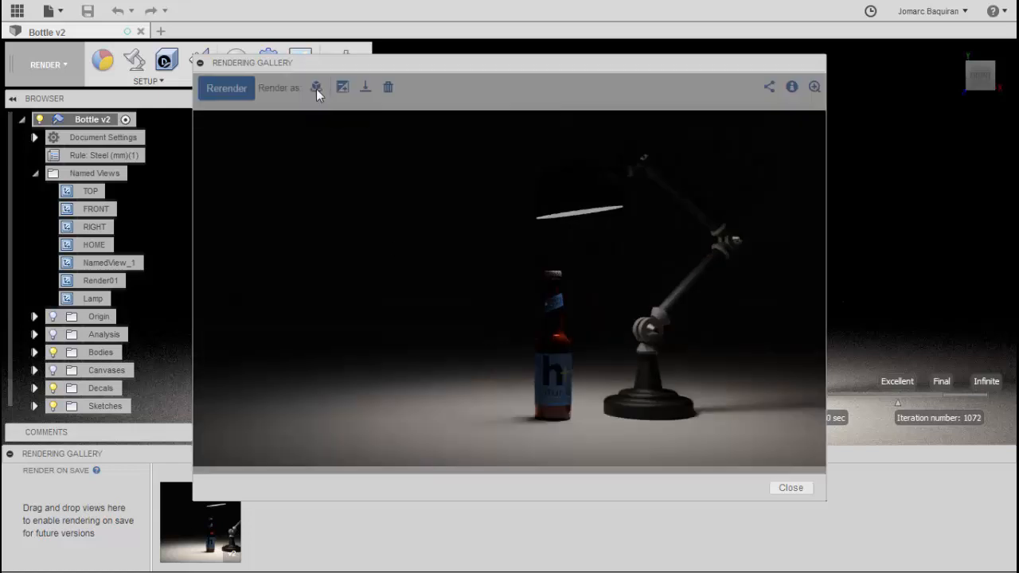
{"action": "left_click", "coordinate": [315, 88]}
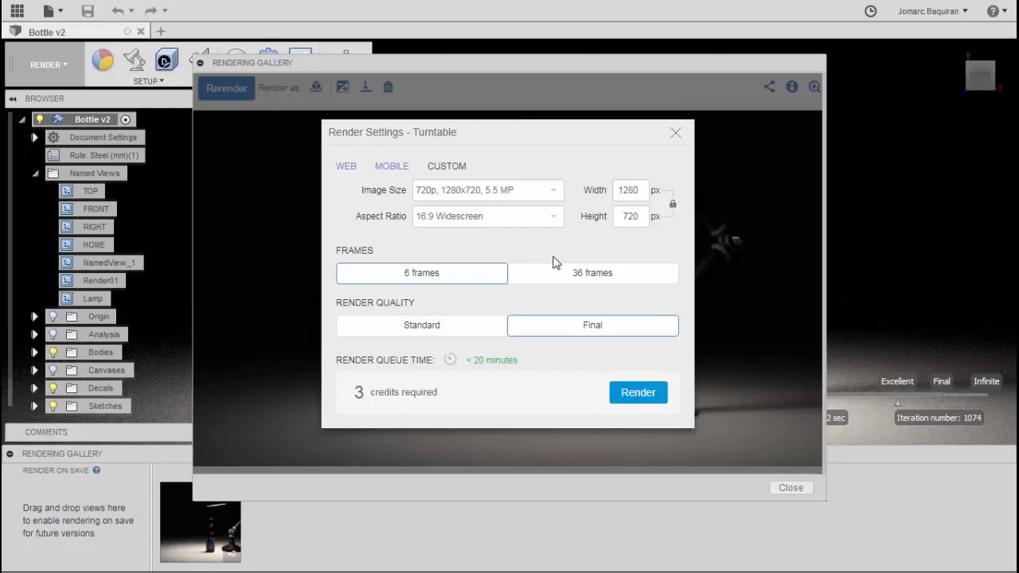
{"action": "left_click", "coordinate": [637, 391]}
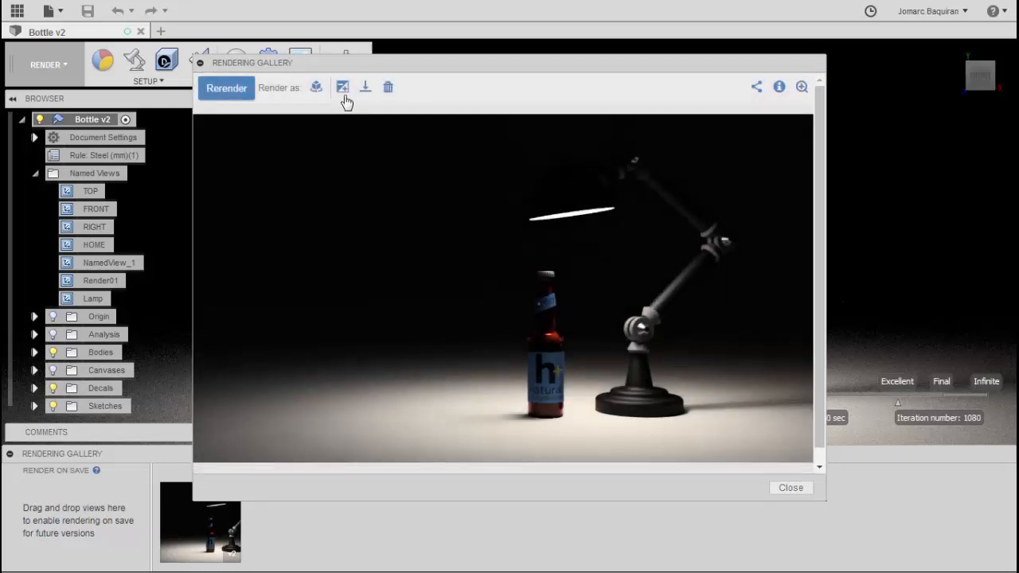
{"action": "left_click", "coordinate": [343, 86]}
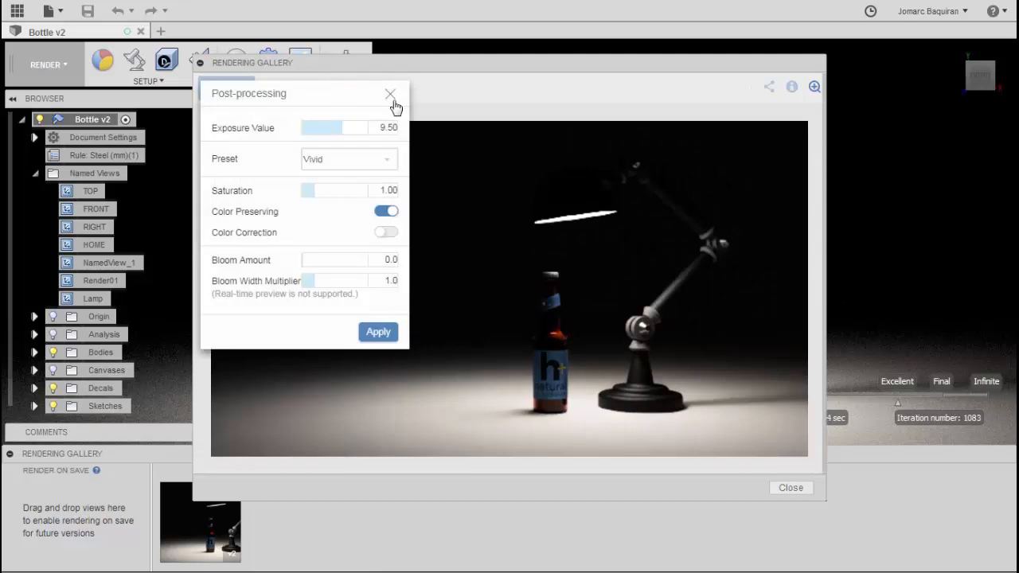
{"action": "left_click", "coordinate": [390, 93]}
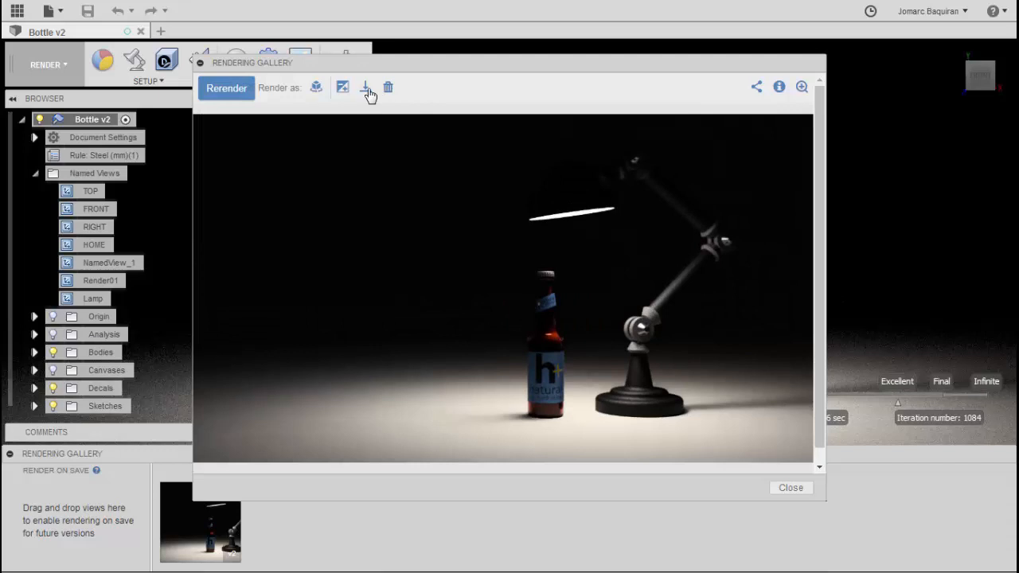
{"action": "left_click", "coordinate": [366, 88]}
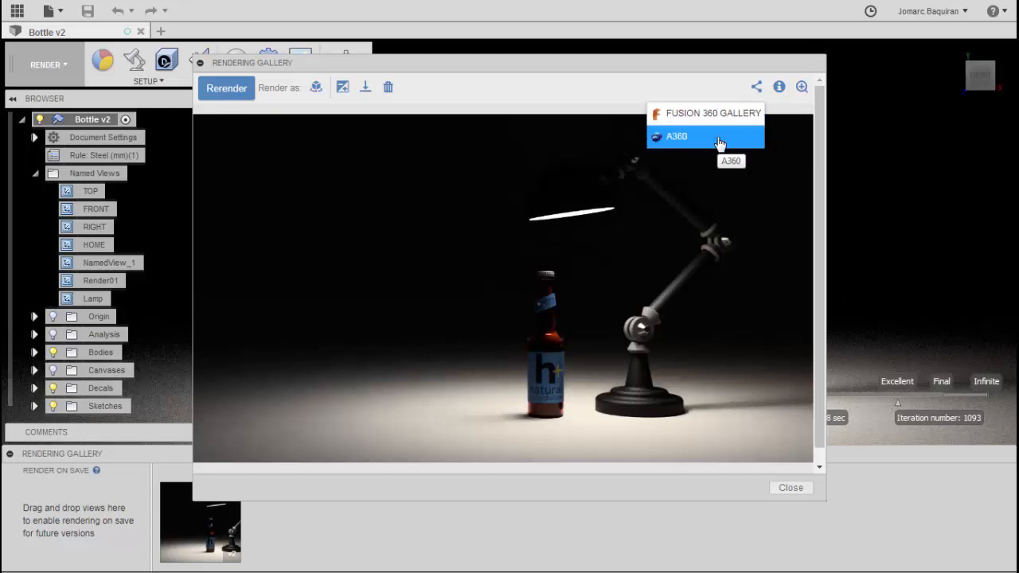
{"action": "mouse_move", "coordinate": [703, 96]}
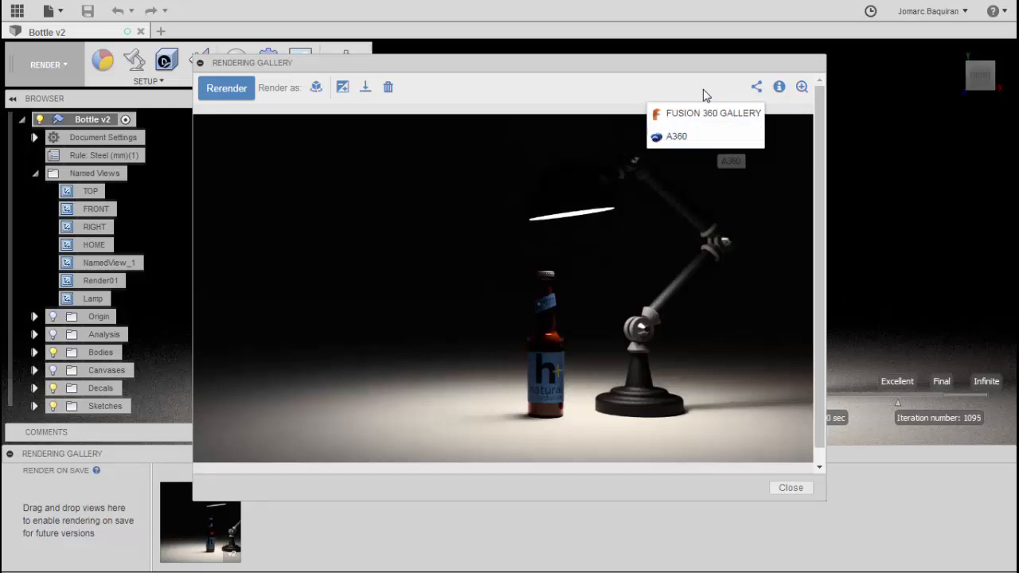
Step: Dismiss the Share menu, hide the Info panel and close the gallery viewer back to the scene
{"action": "left_click", "coordinate": [778, 86]}
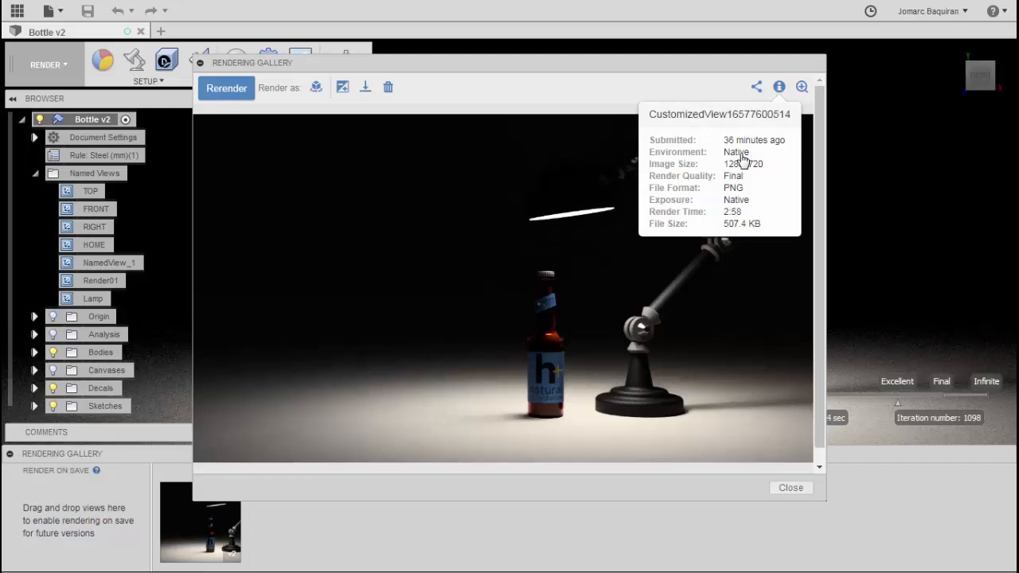
{"action": "left_click", "coordinate": [803, 86]}
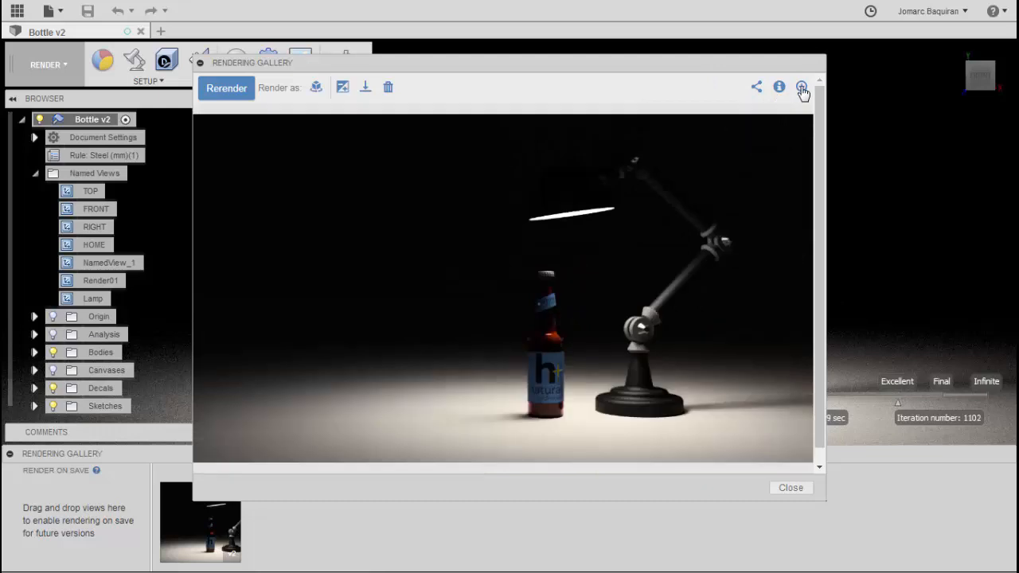
{"action": "mouse_move", "coordinate": [825, 491]}
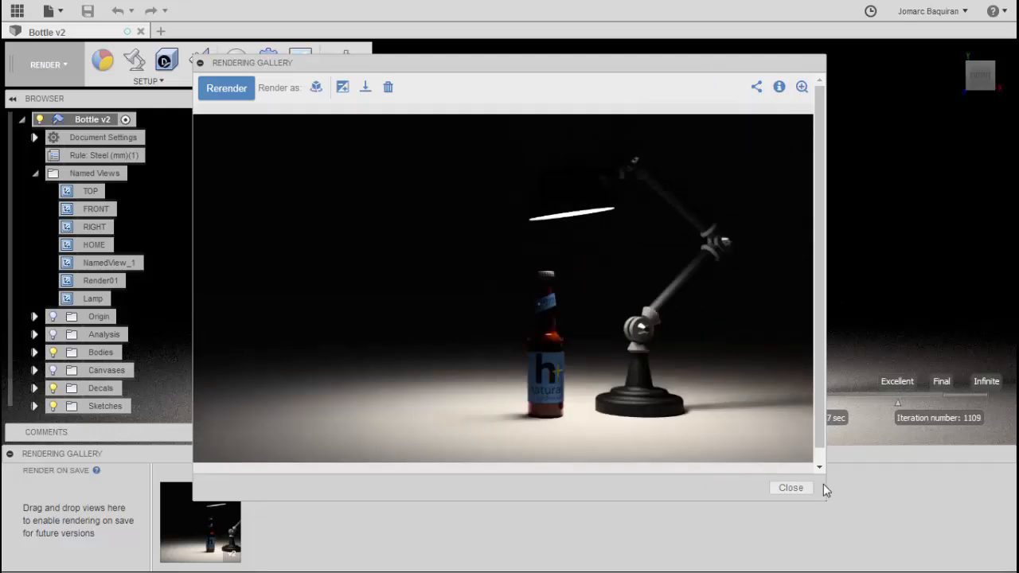
{"action": "left_click", "coordinate": [790, 487]}
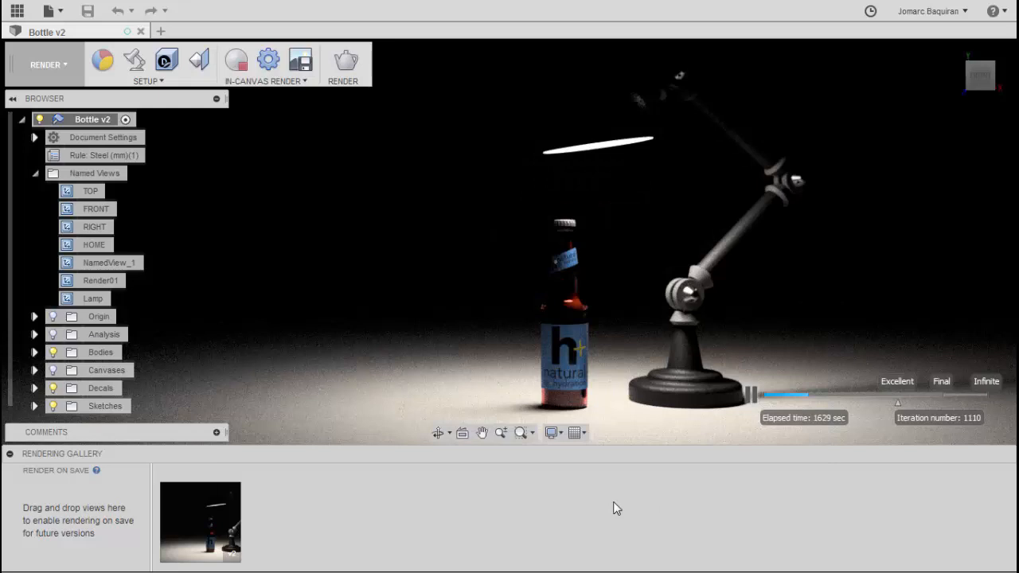